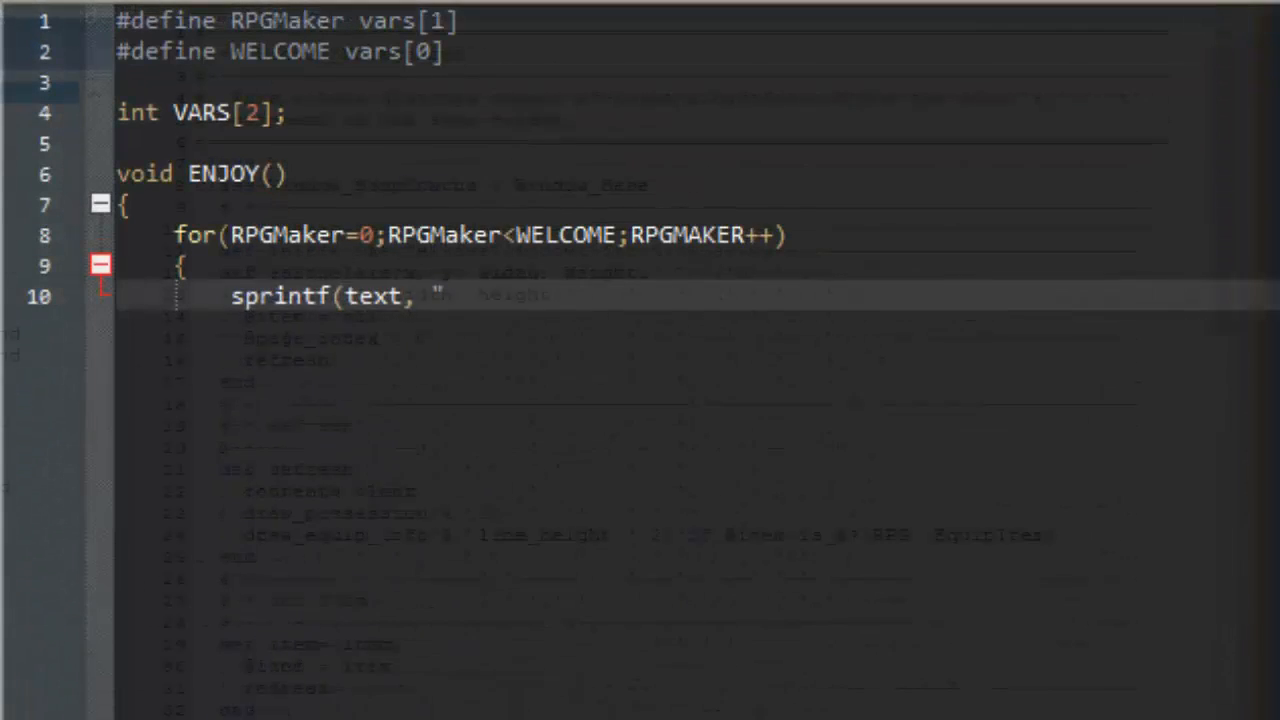
Playtest the game and reach Eric's equipment Change screen from the in-game menu
type("Don't forget to like & sub! :D it he")
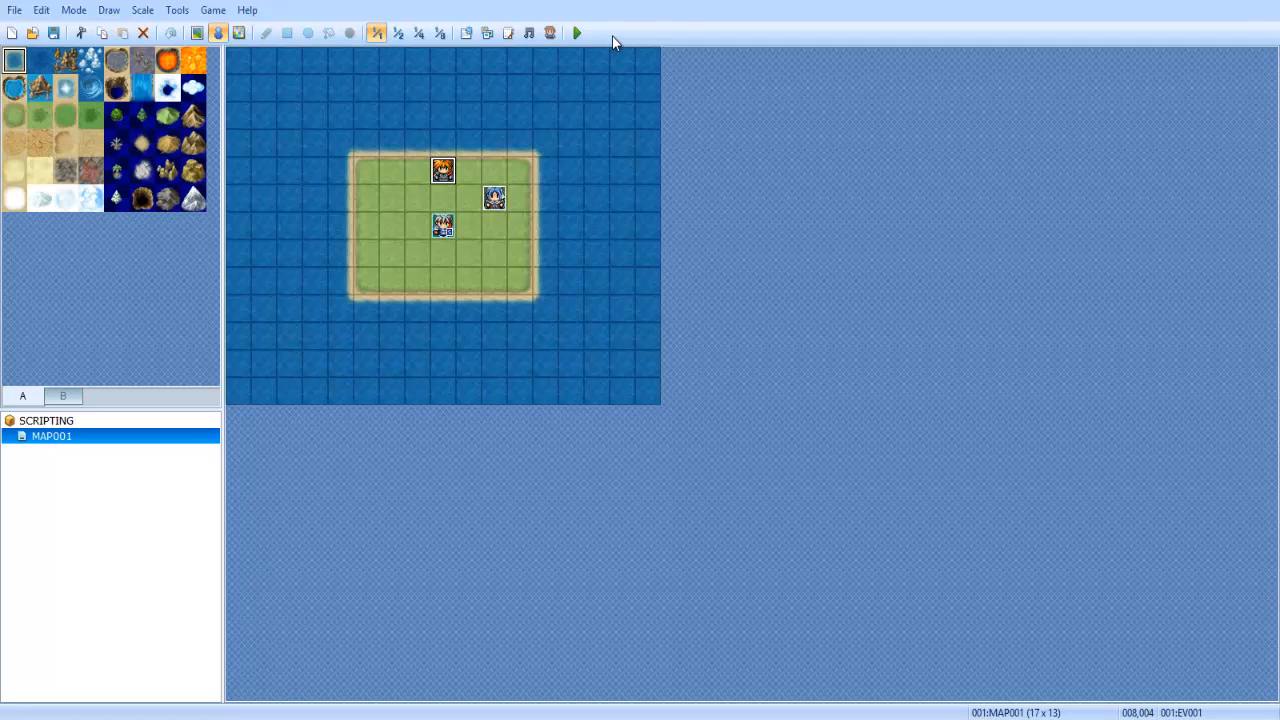
left_click(576, 34)
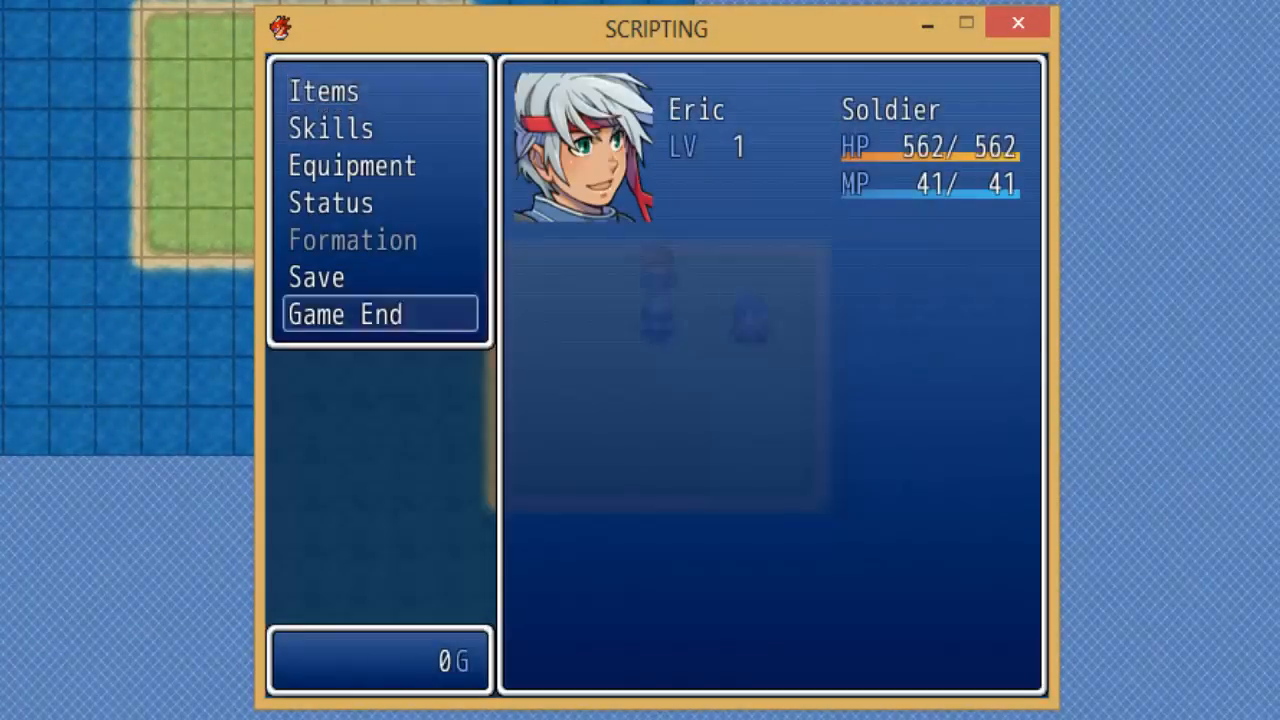
left_click(351, 165)
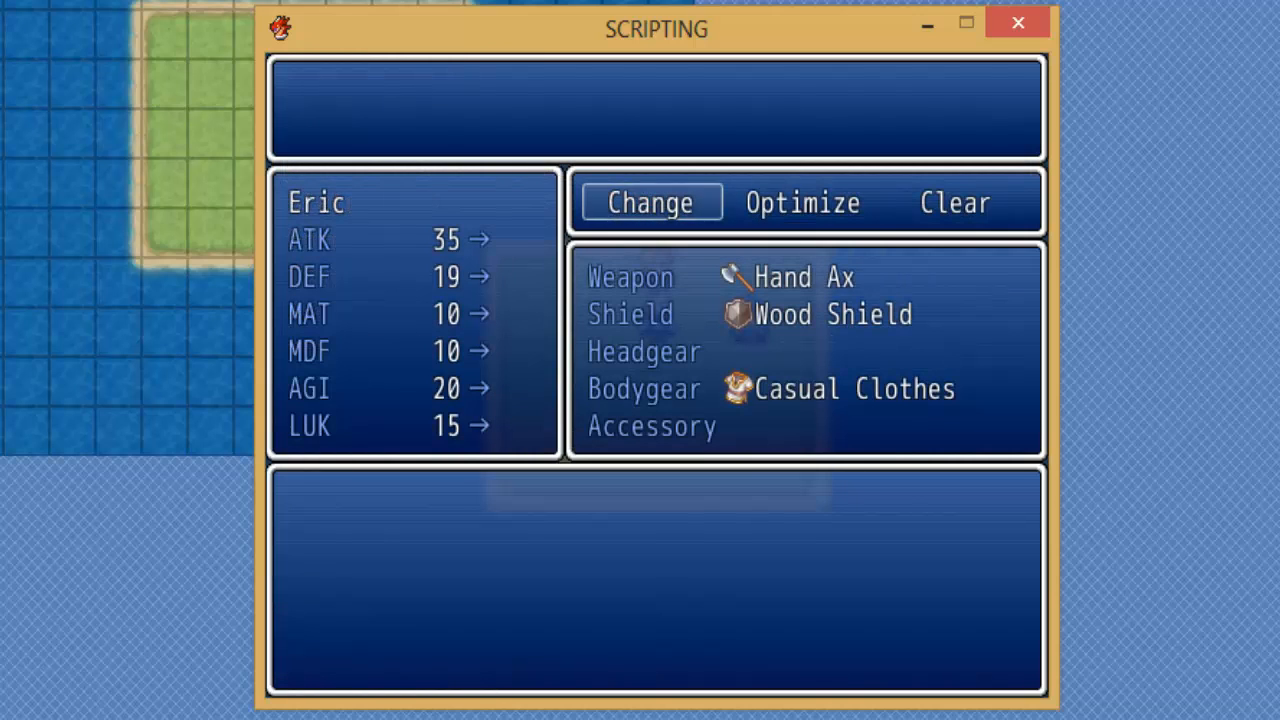
left_click(630, 277)
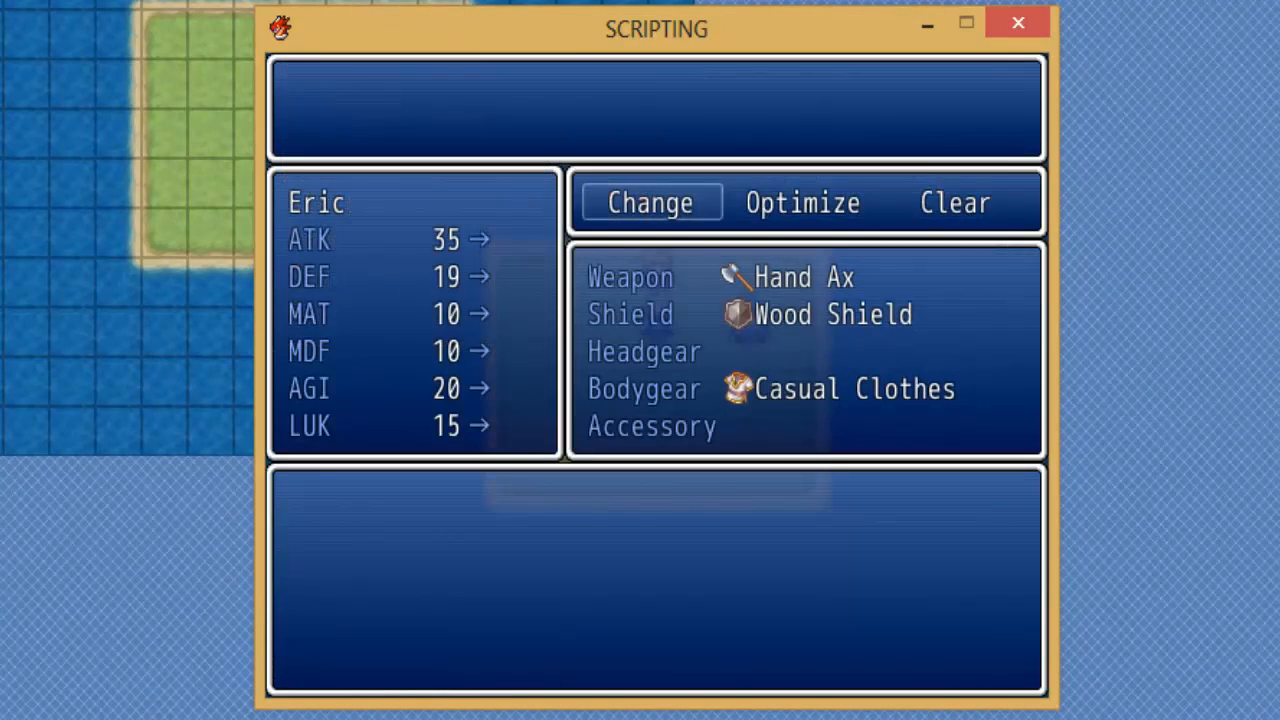
left_click(805, 314)
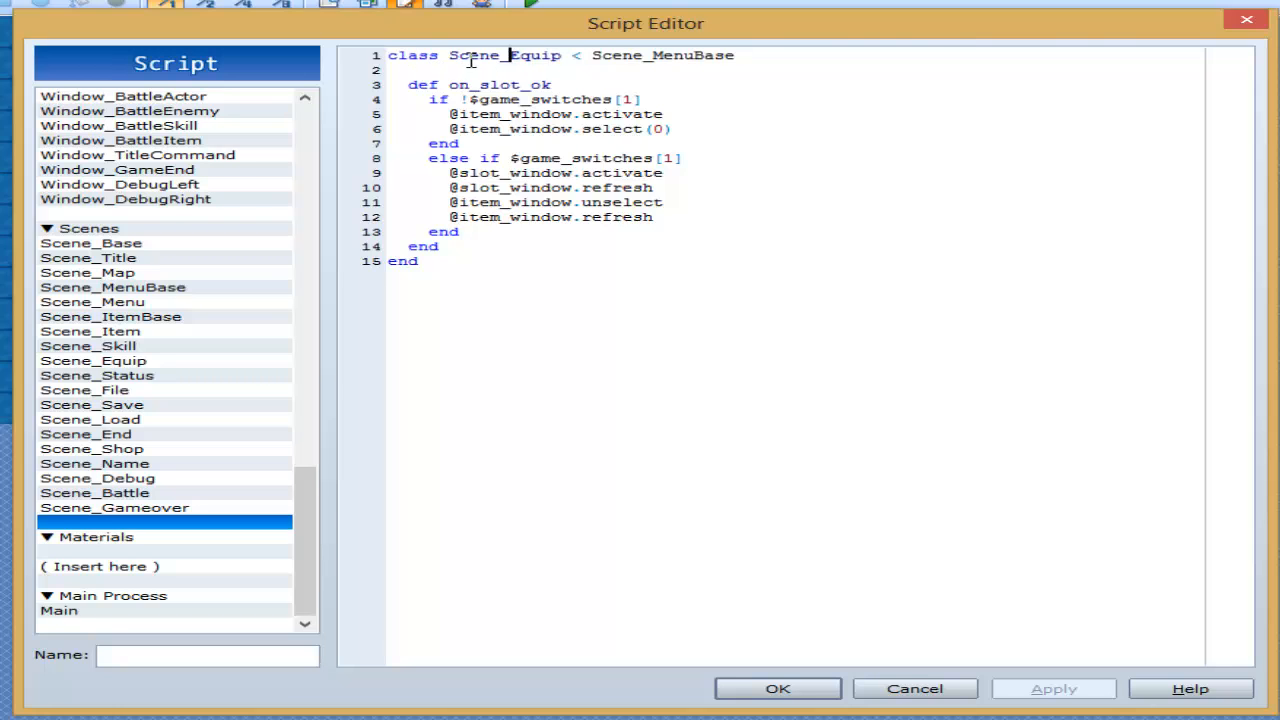
Locate on_slot_ok in the custom override and the default Scene_Equip script
double_click(495, 55)
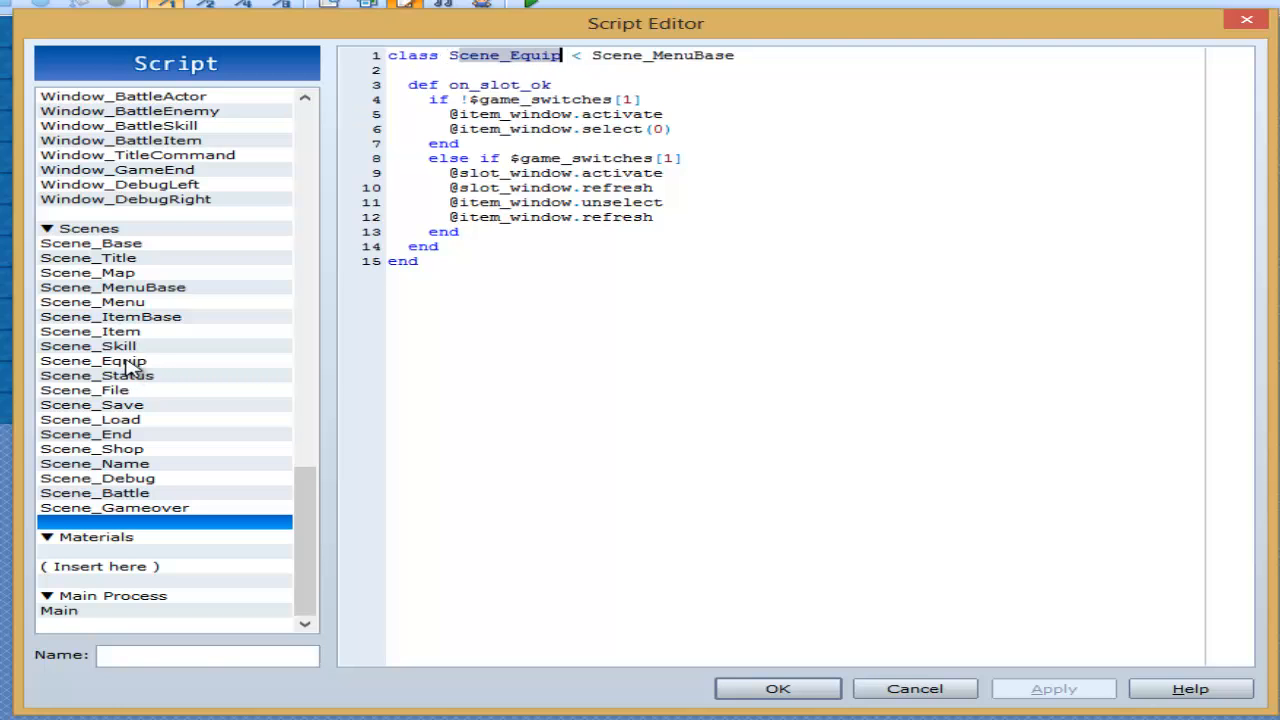
left_click(93, 360)
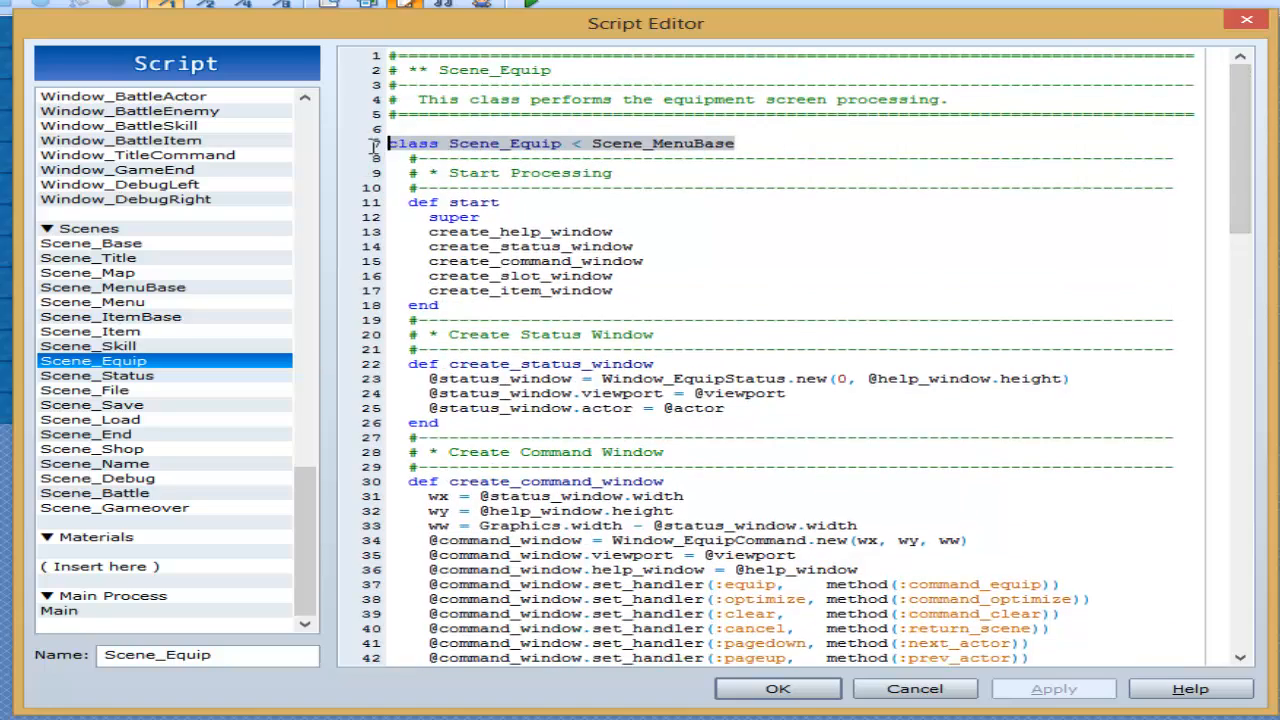
scroll("down", 3)
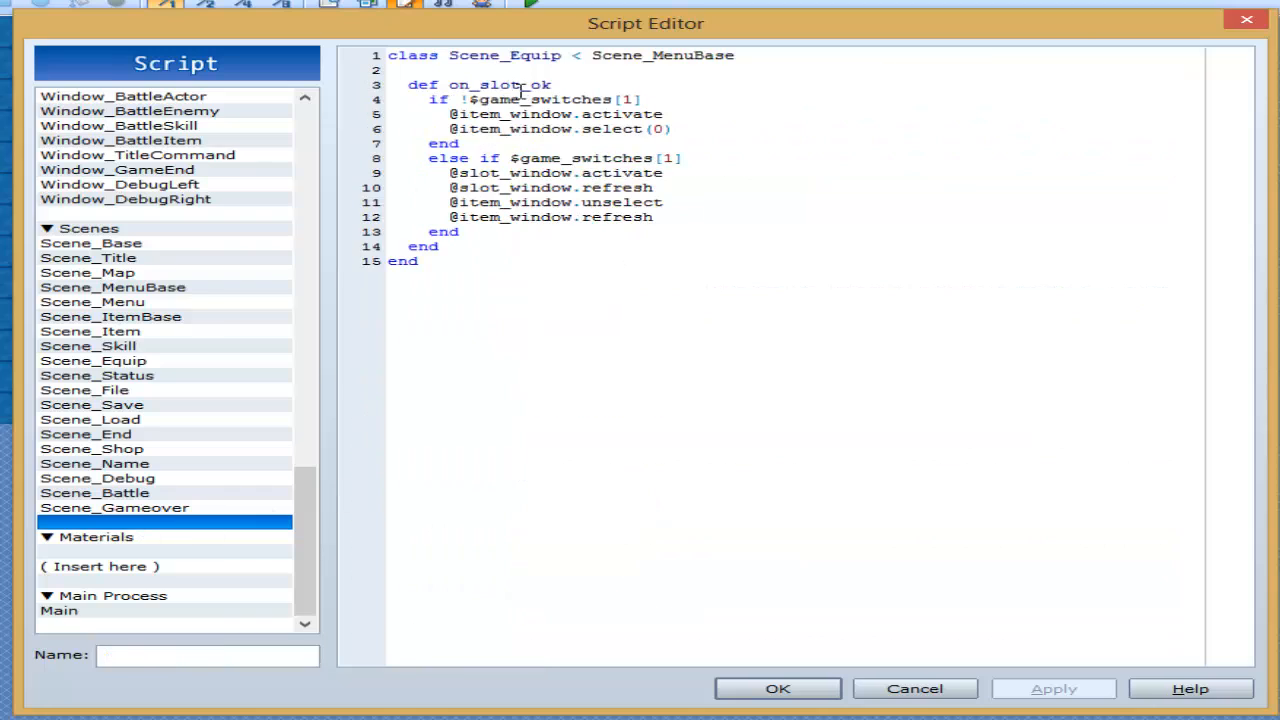
double_click(495, 85)
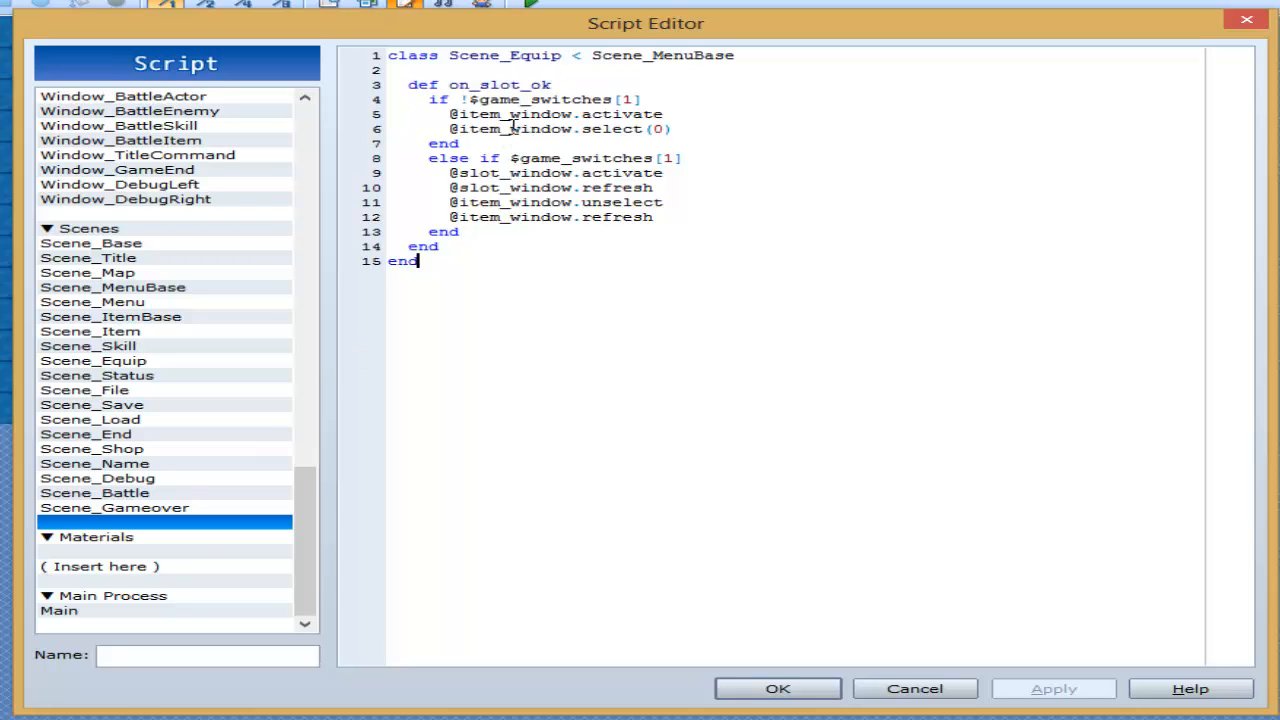
mouse_move(203, 352)
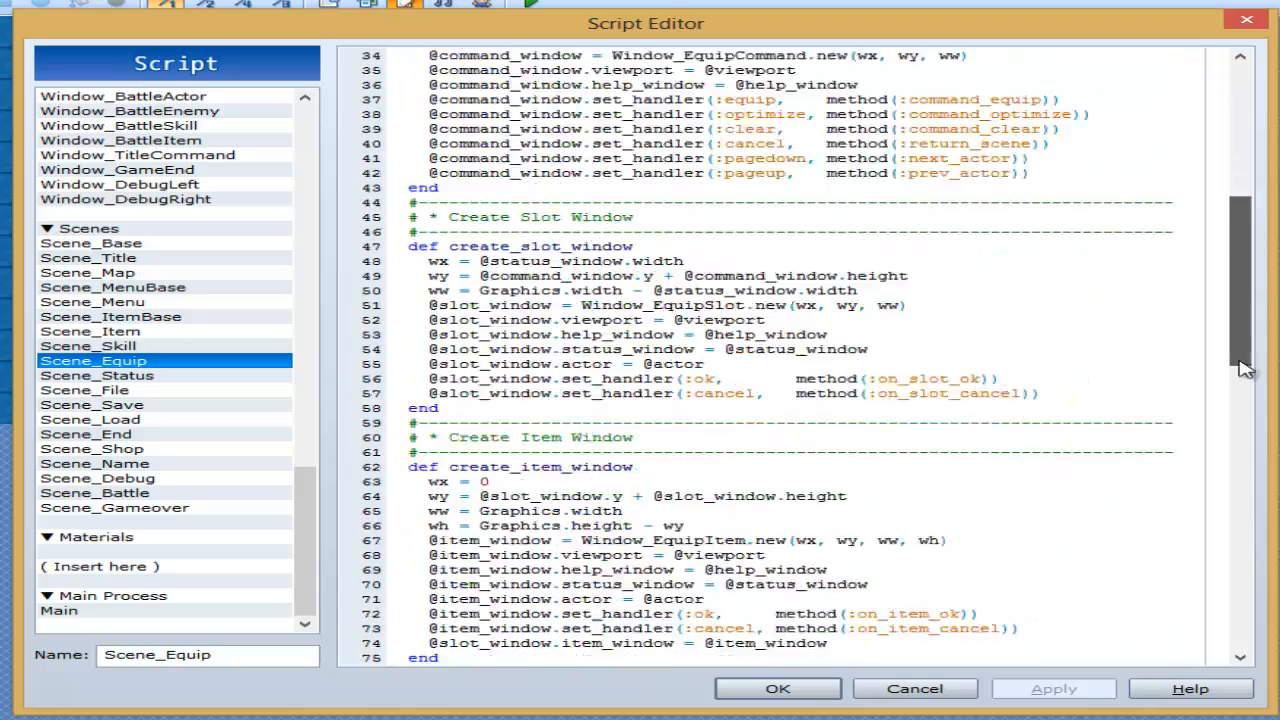
Scroll to the default on_item_ok handler and return to the default Scene_Equip script
scroll("down", 3)
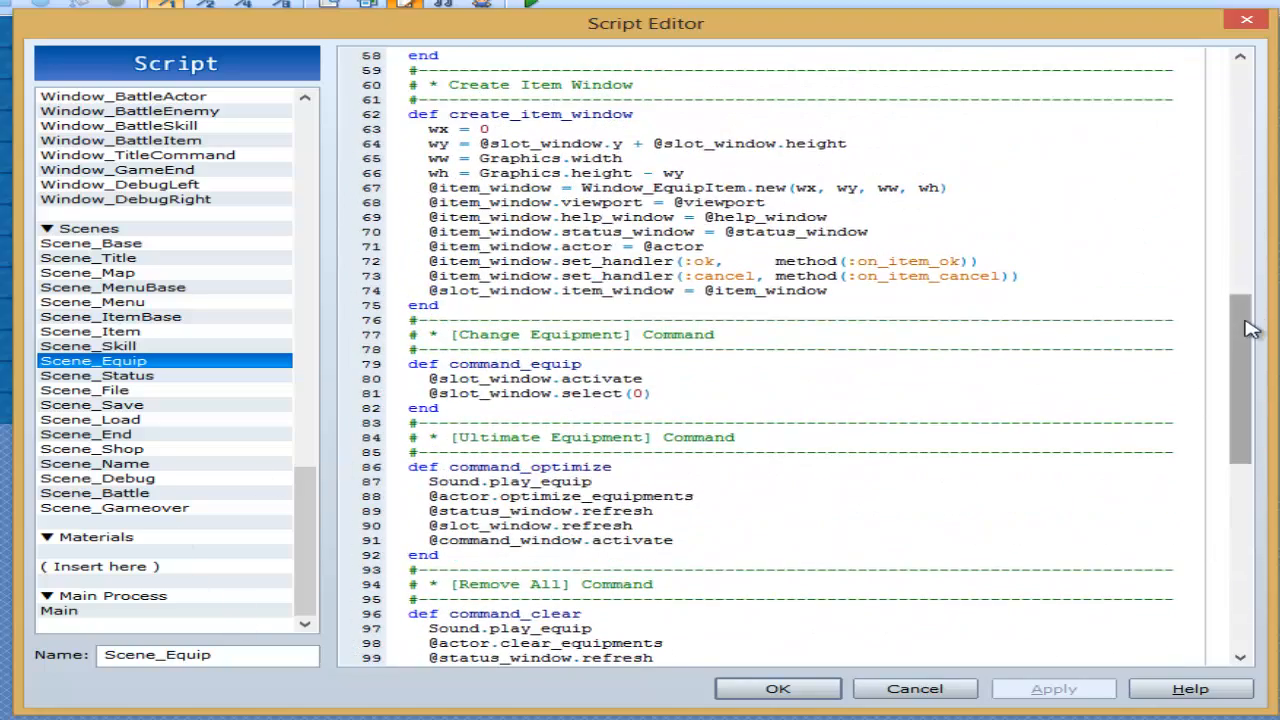
scroll("down", 3)
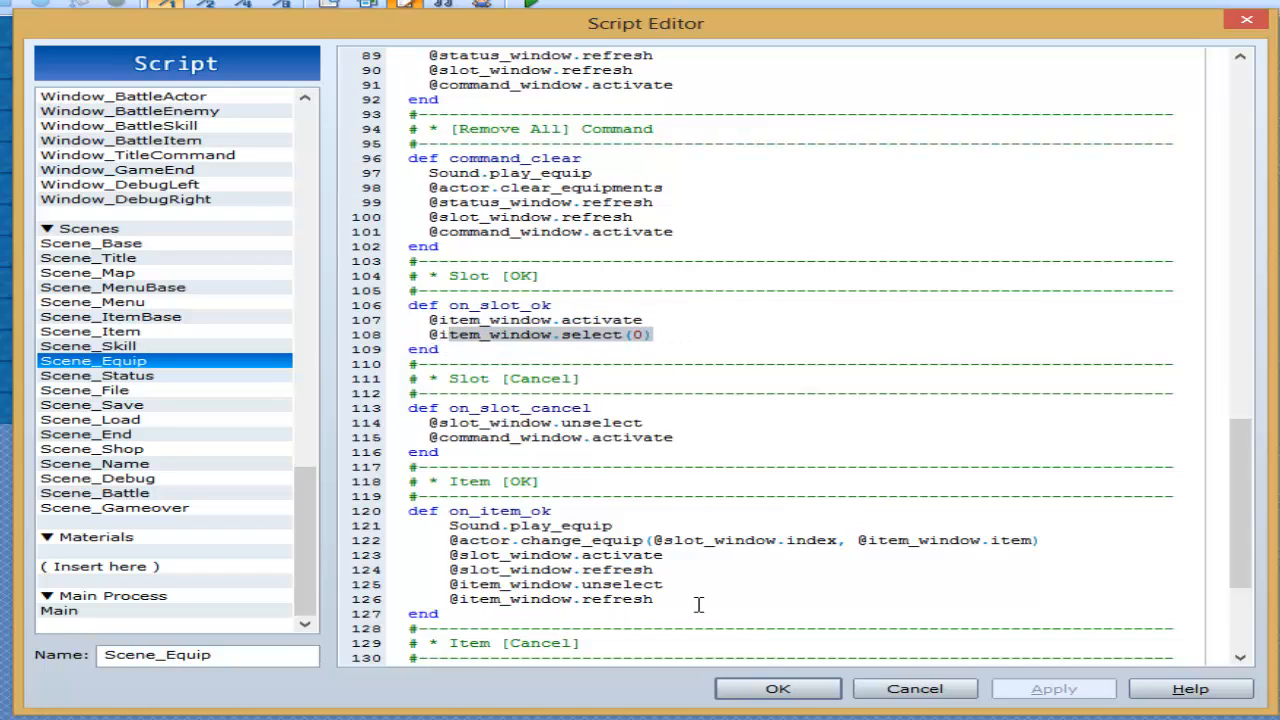
left_click(150, 522)
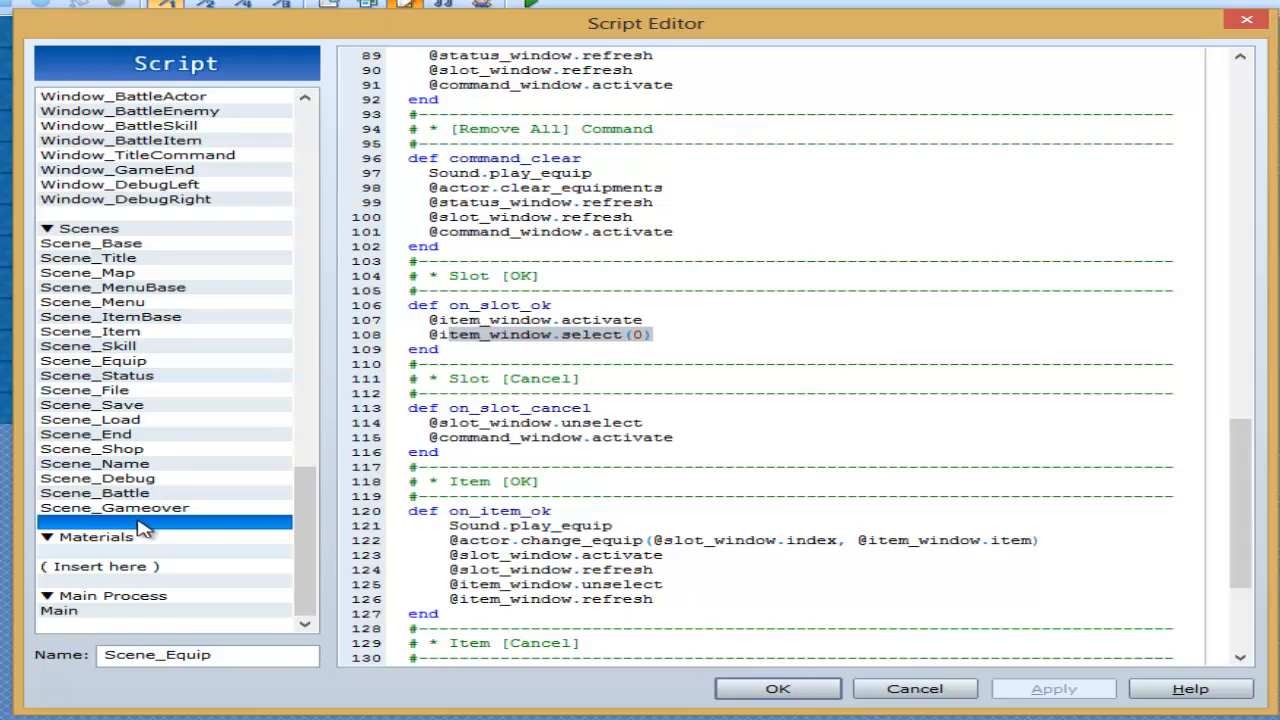
left_click(112, 595)
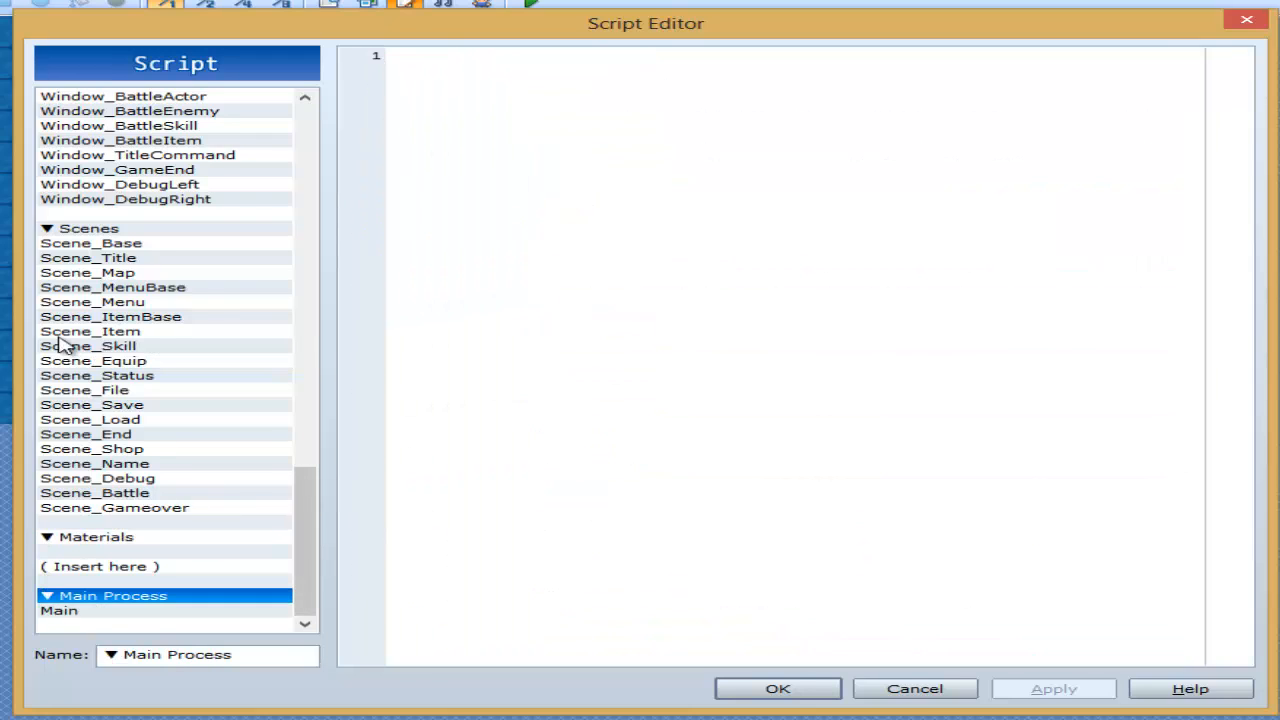
left_click(93, 360)
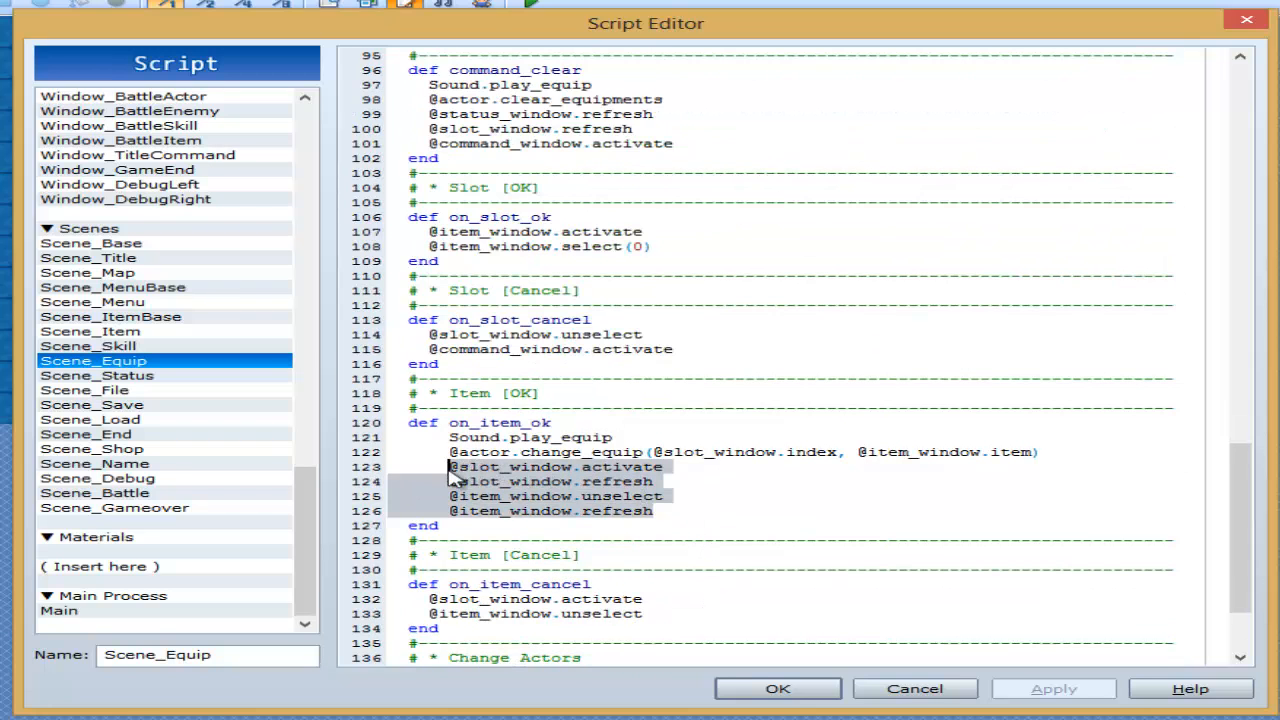
mouse_move(510, 486)
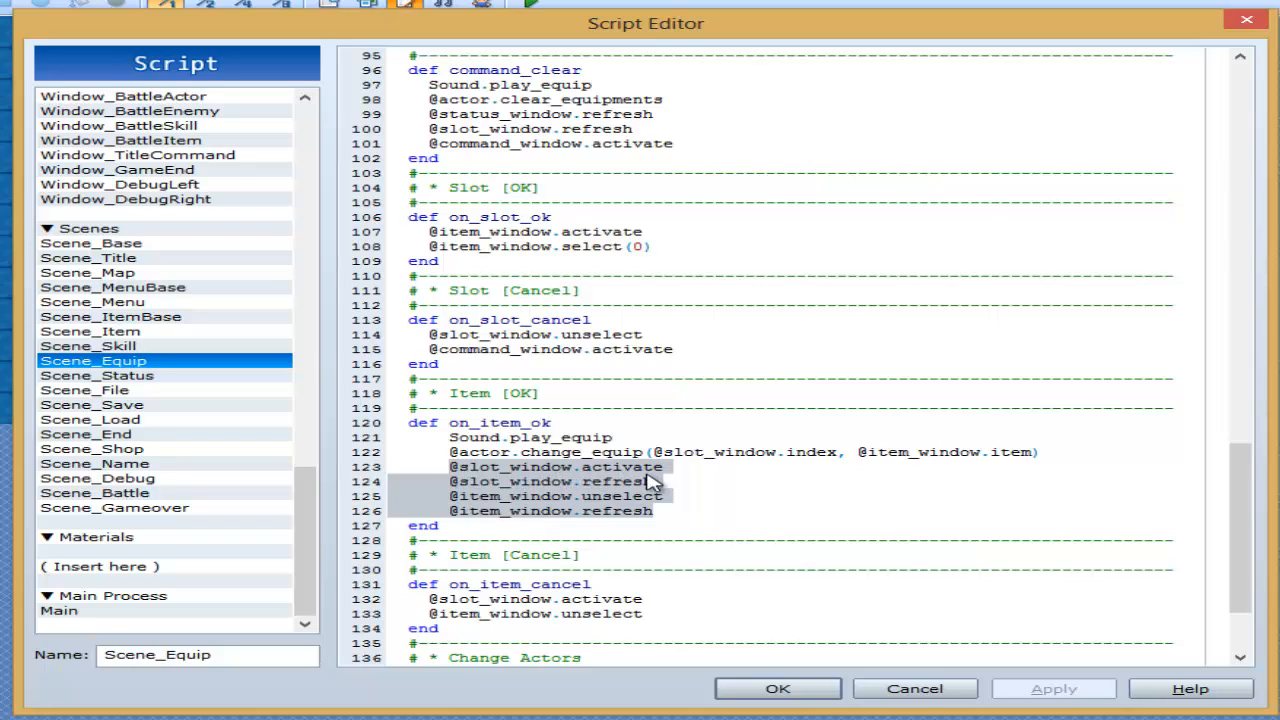
mouse_move(610, 514)
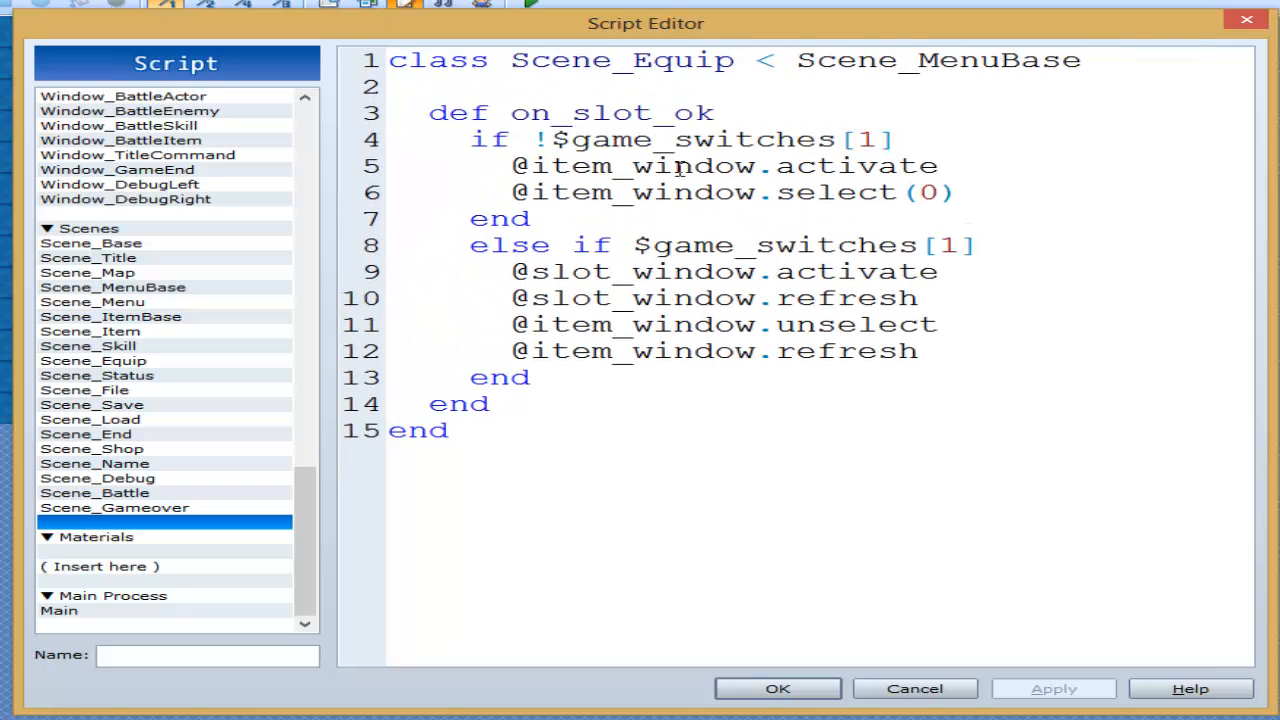
Negate the on_slot_ok condition to '!$game_switches[1]', keeping the slot-reactivating else branch
left_click(470, 112)
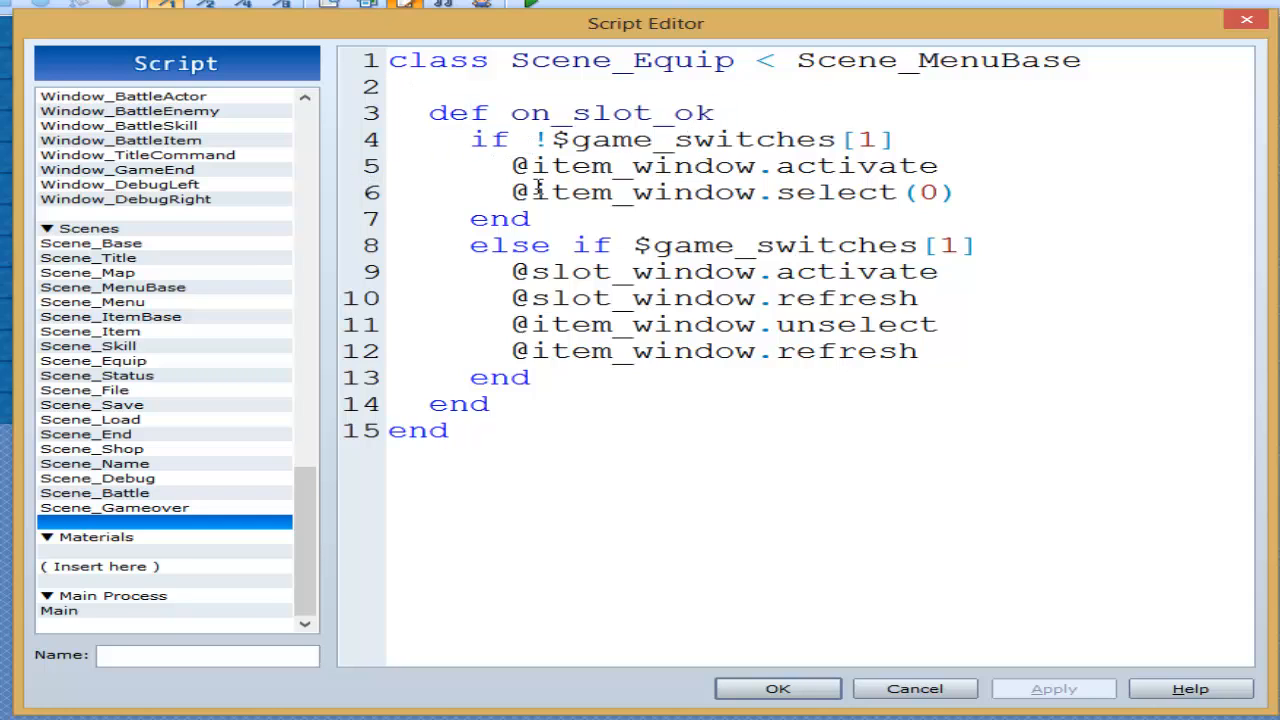
left_click_drag(535, 166, 540, 192)
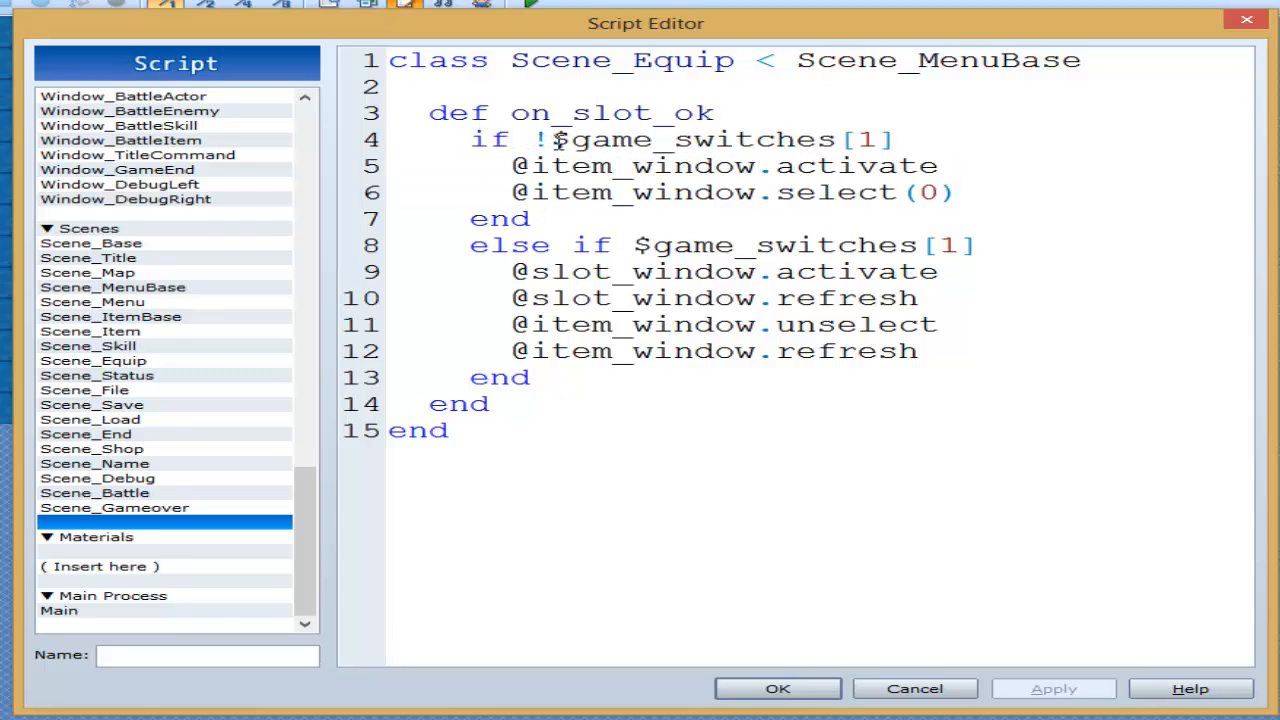
double_click(620, 139)
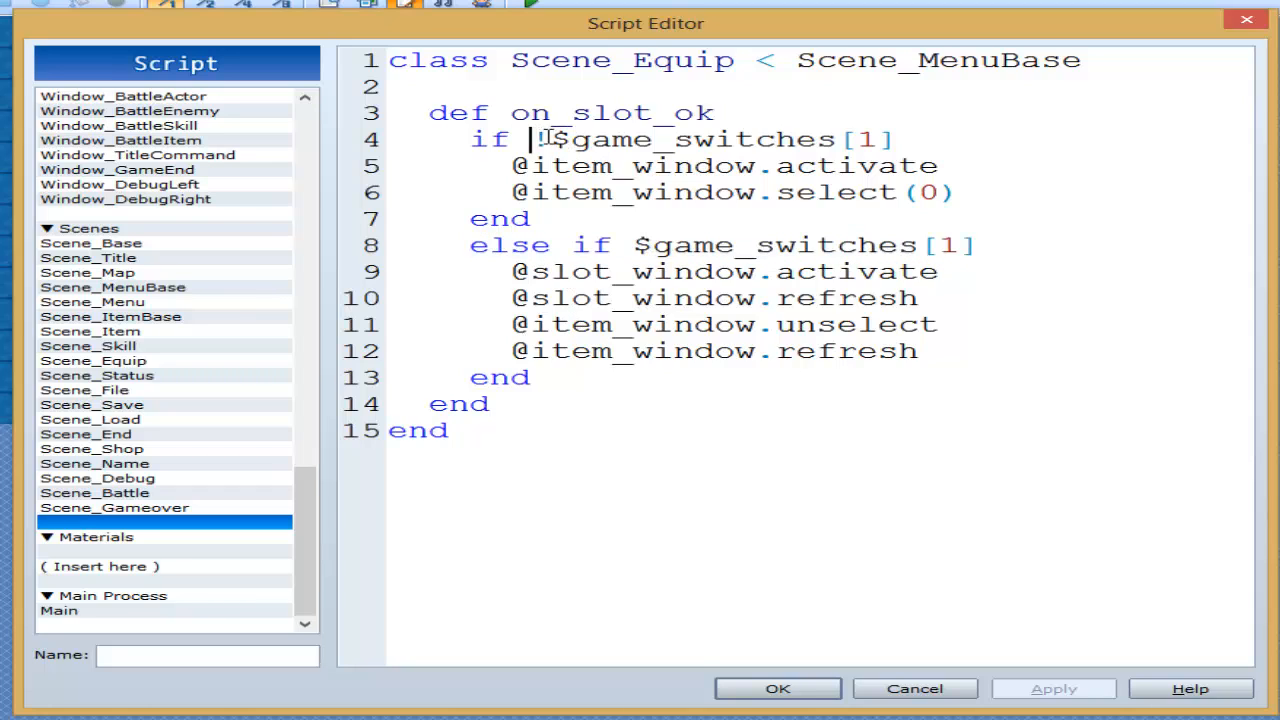
type("!")
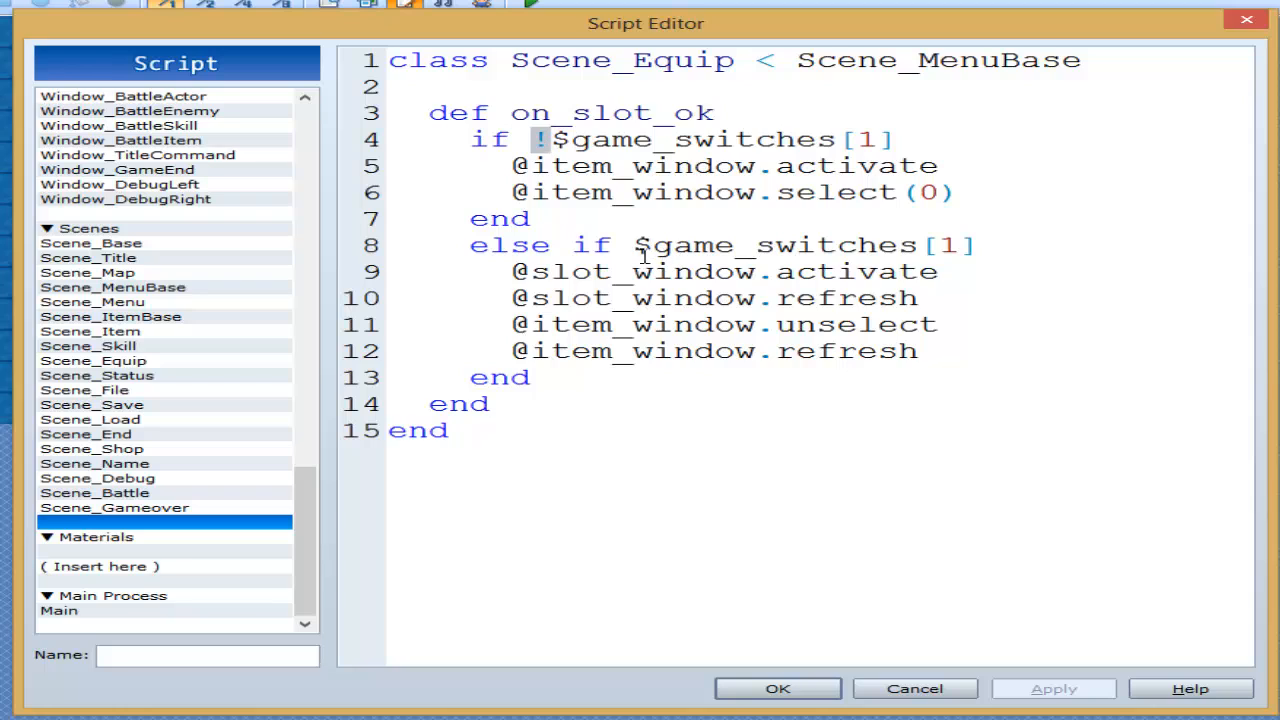
left_click_drag(632, 245, 937, 271)
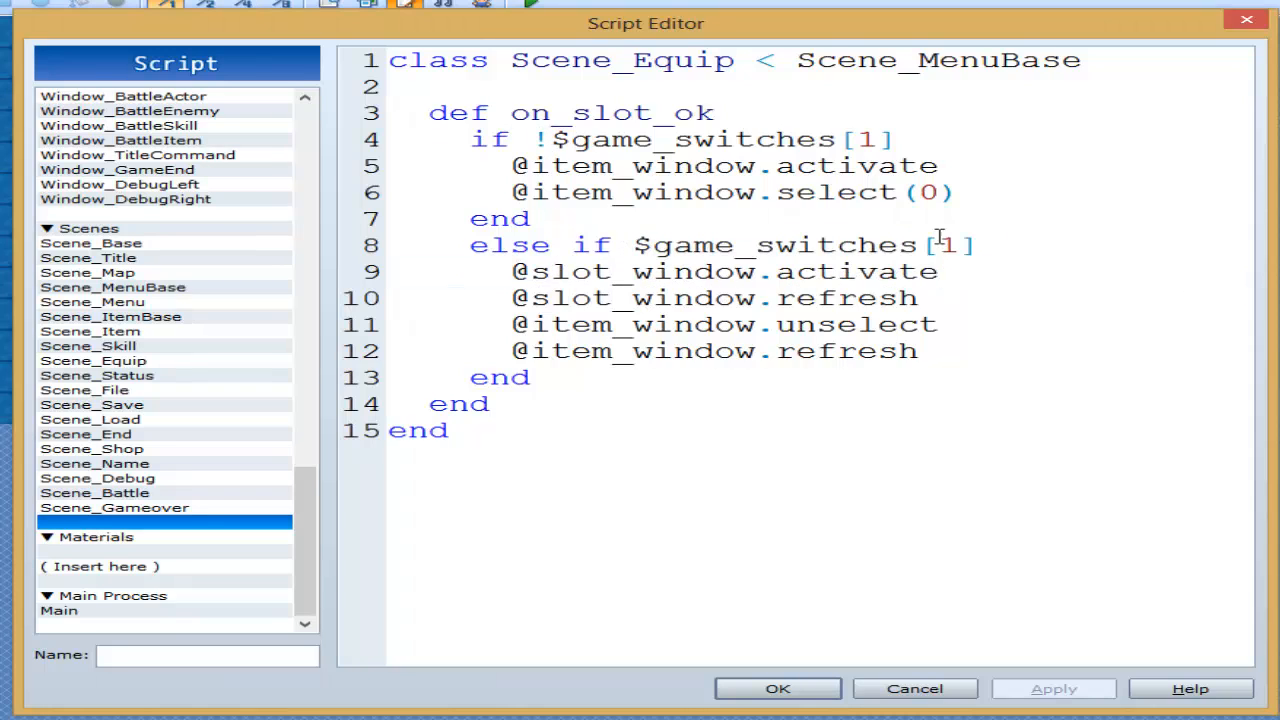
left_click_drag(515, 166, 955, 192)
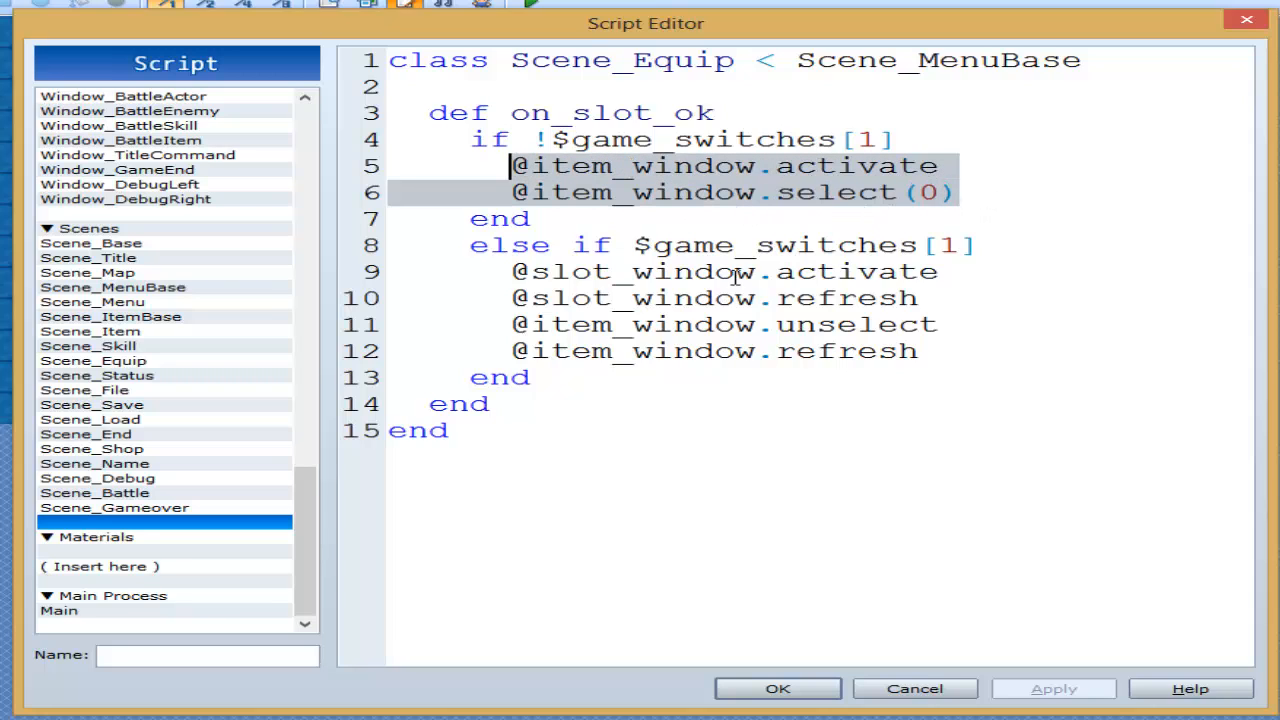
left_click(797, 351)
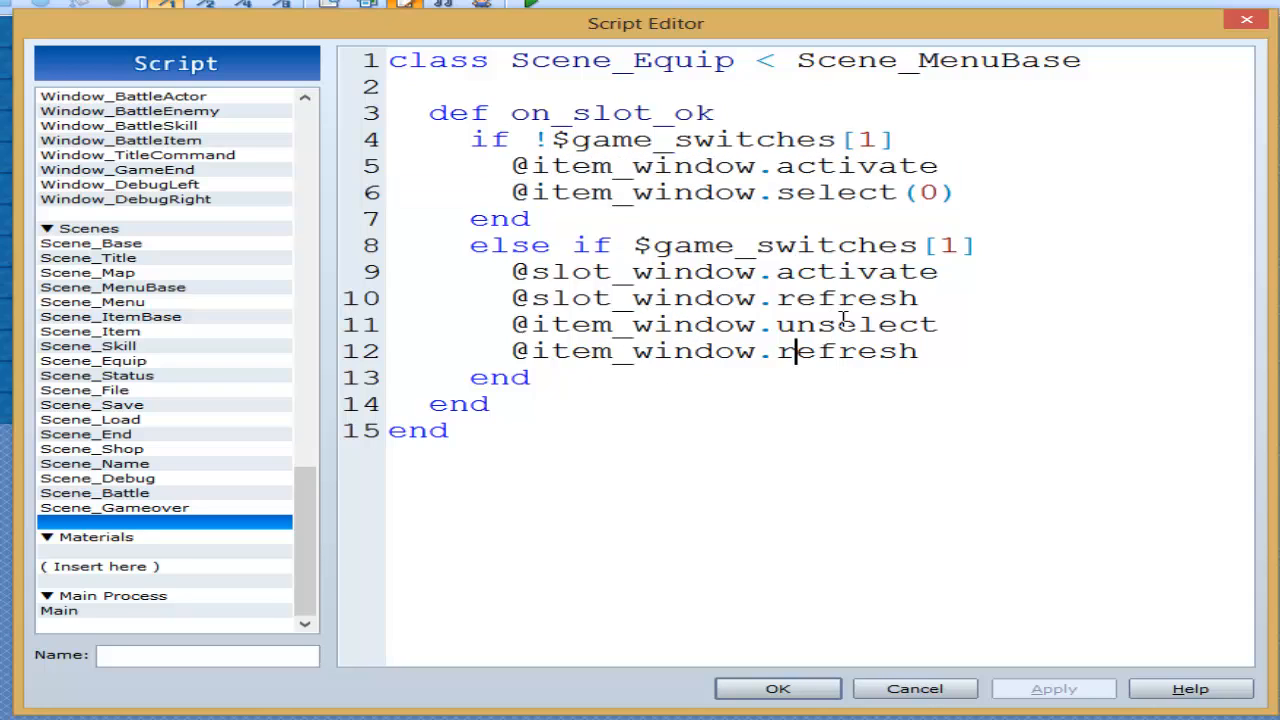
left_click_drag(512, 324, 917, 351)
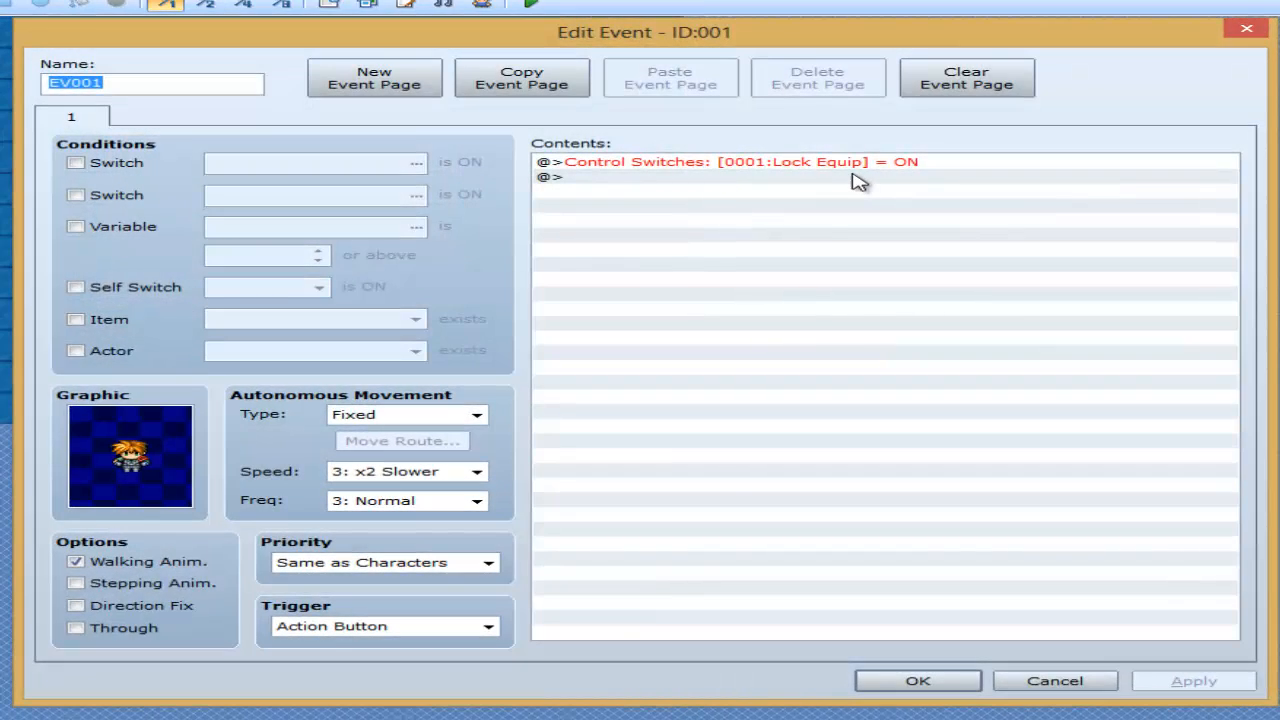
Set EV001's Control Switches command to turn 0001:Lock Equip ON
double_click(730, 161)
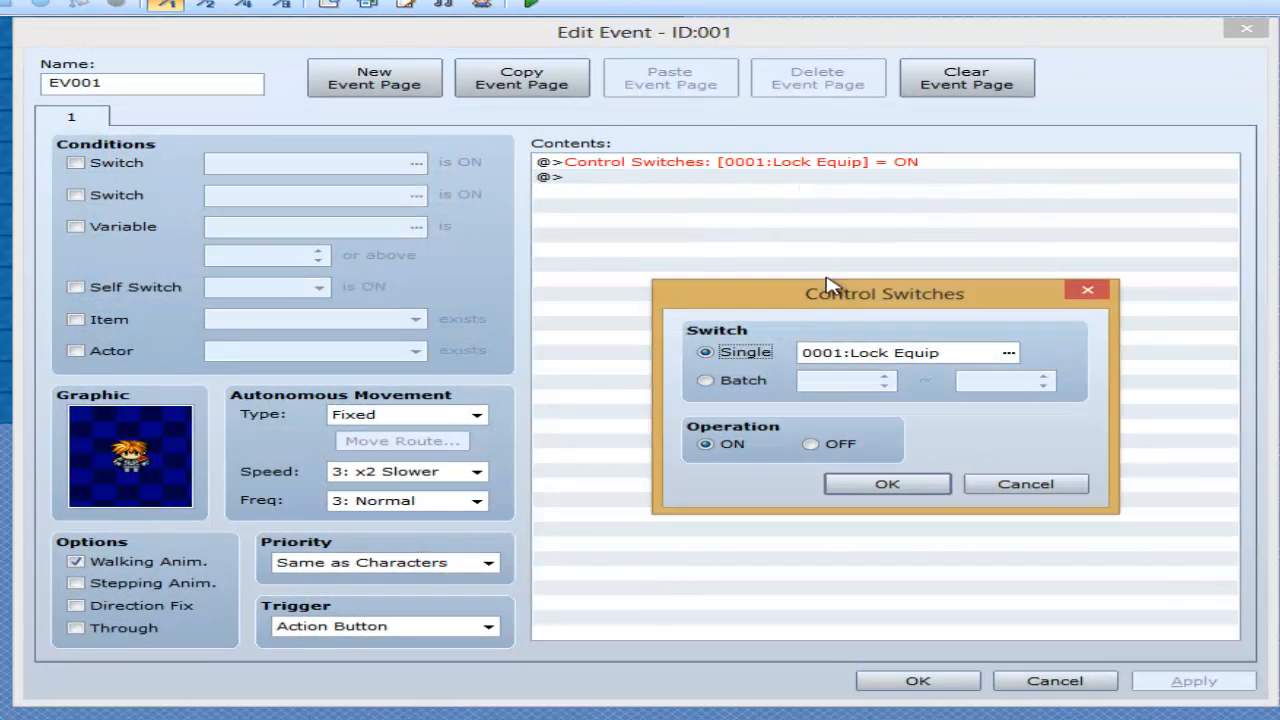
left_click(1007, 352)
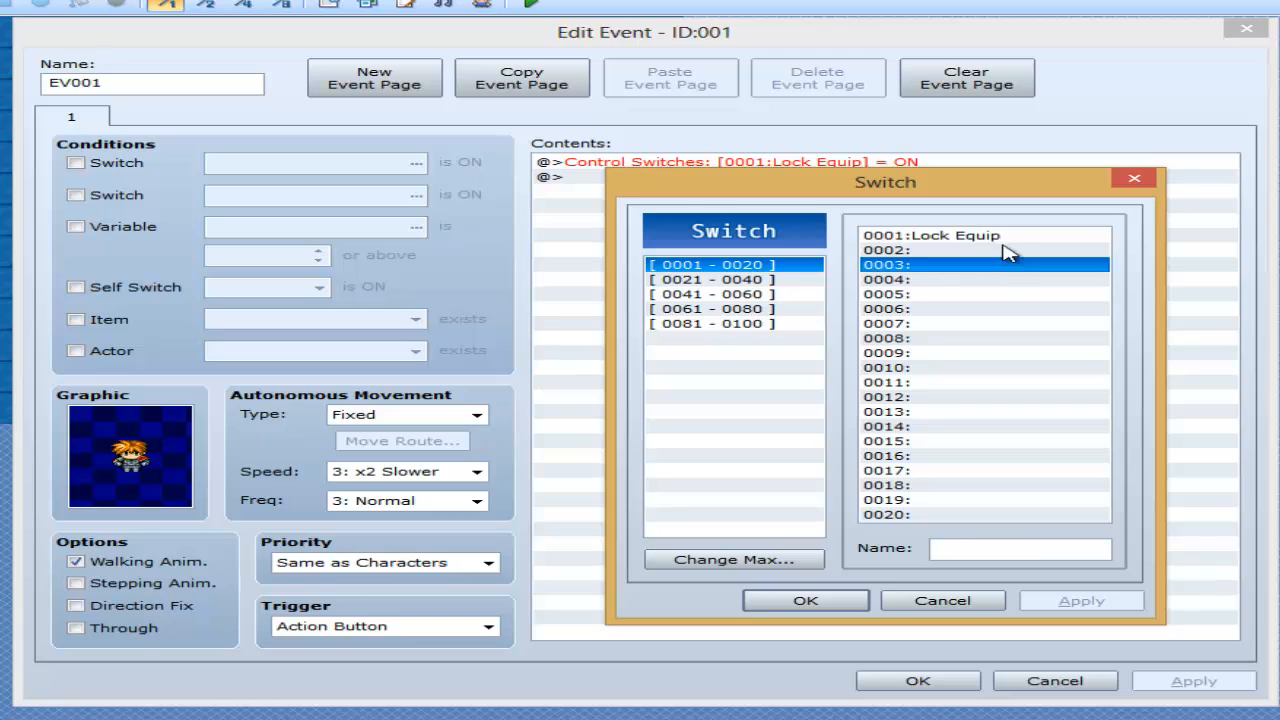
left_click(960, 235)
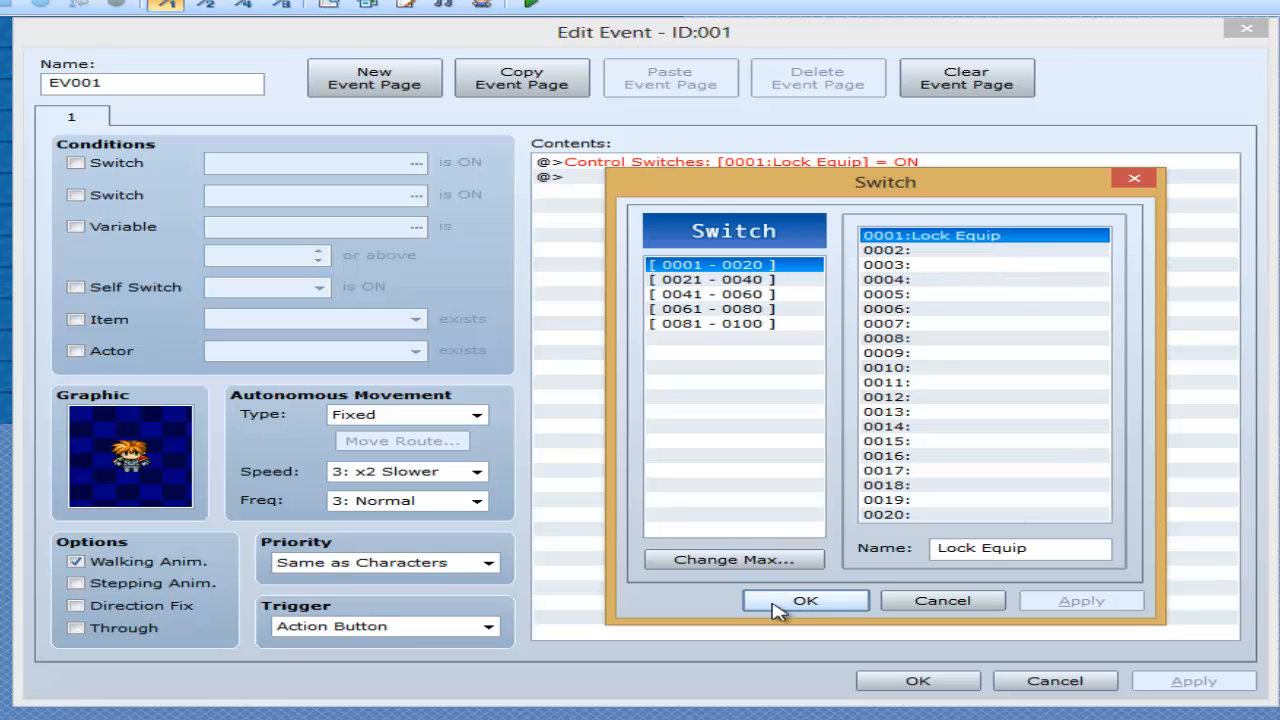
mouse_move(778, 612)
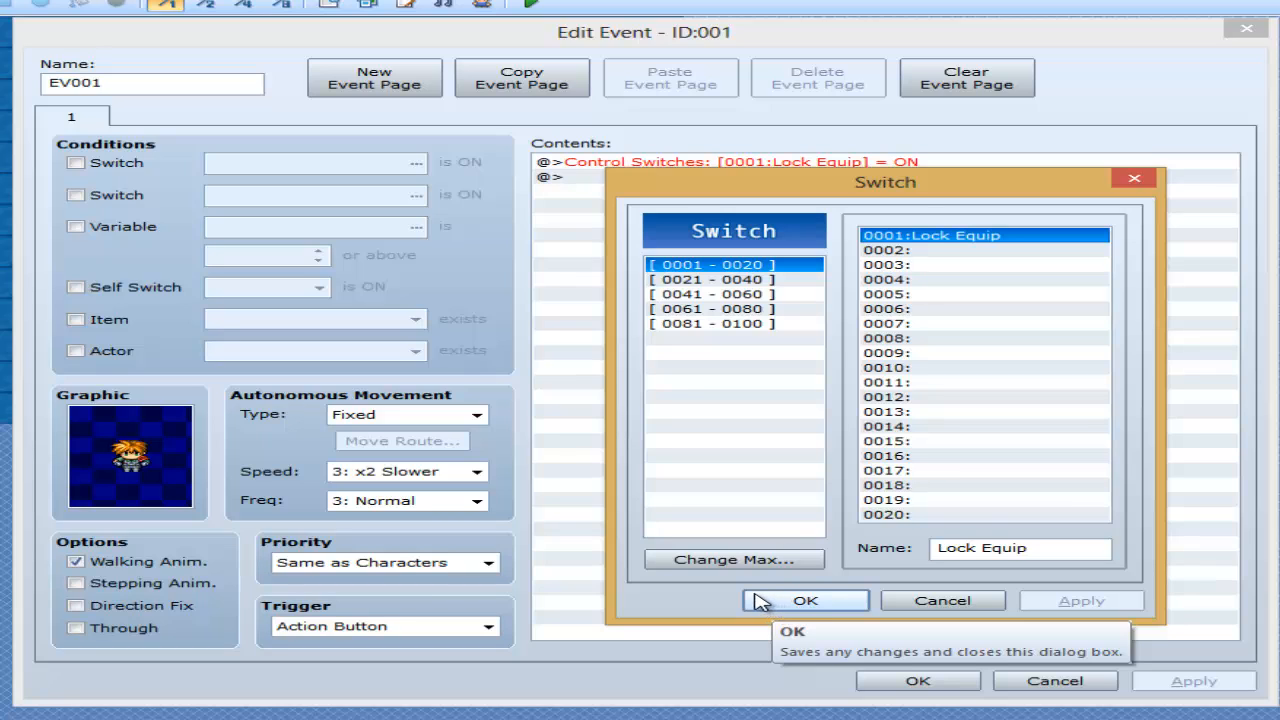
mouse_move(960, 347)
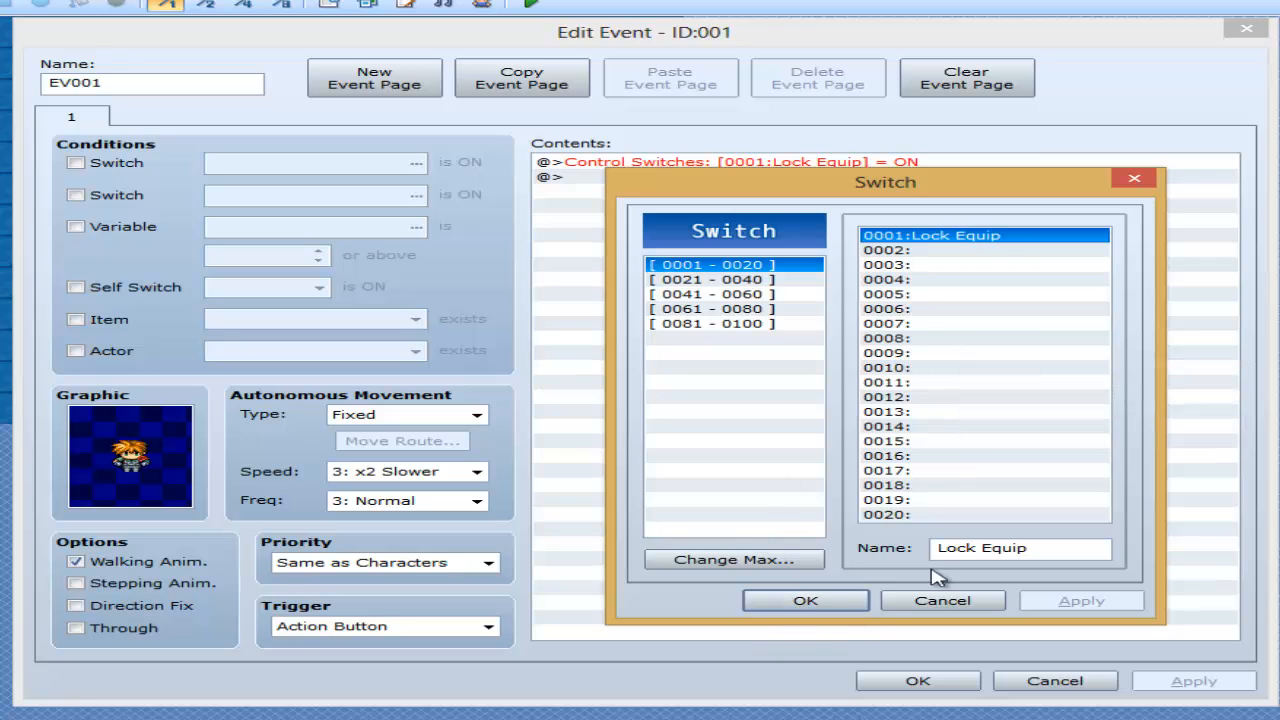
mouse_move(1045, 202)
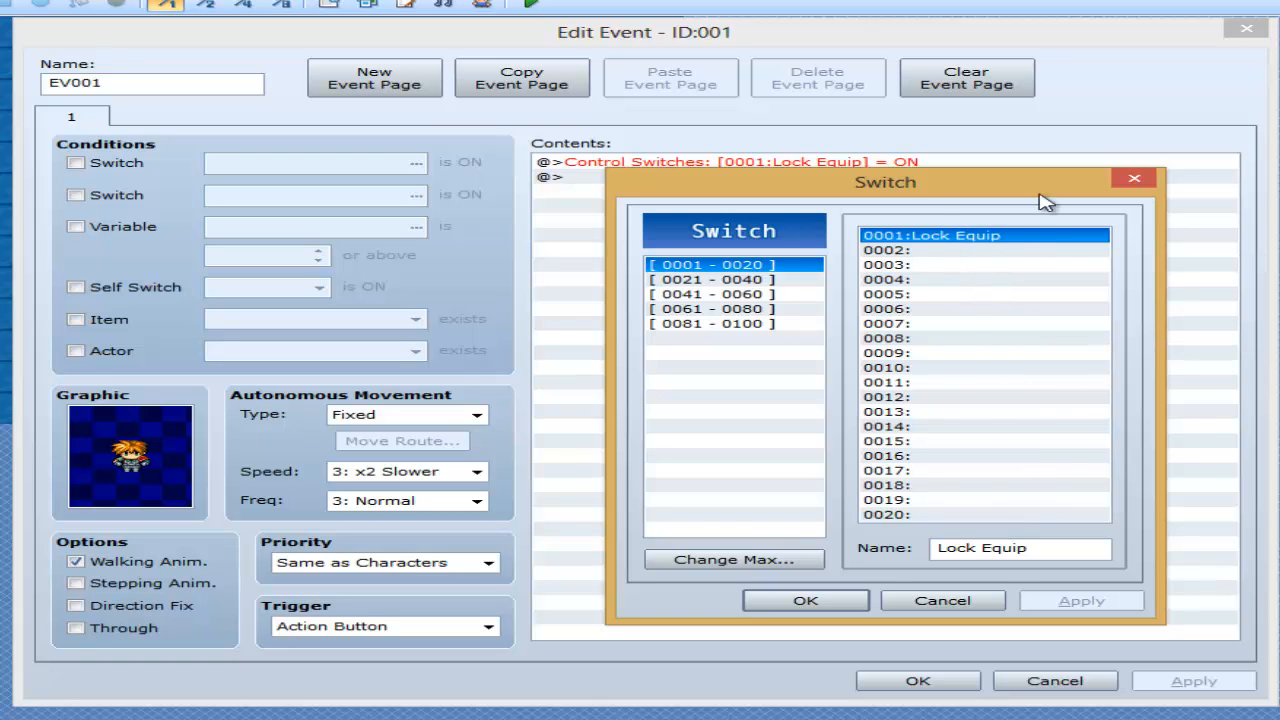
left_click(805, 600)
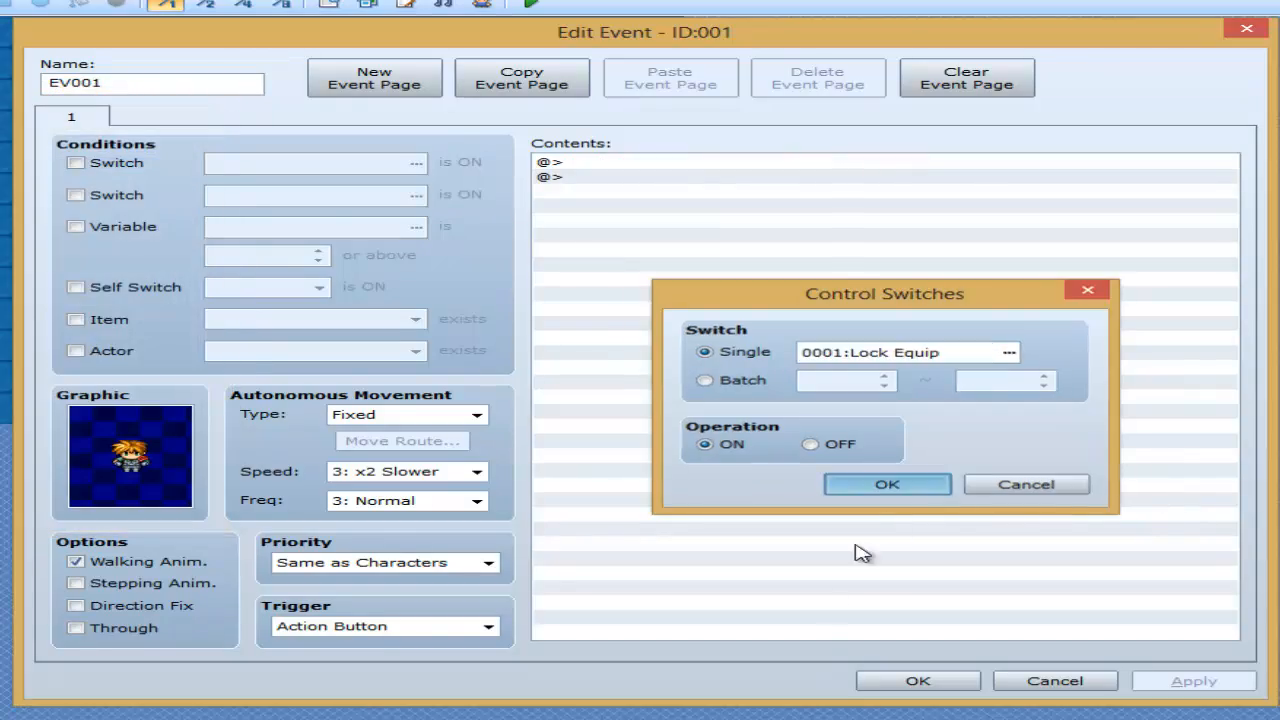
left_click(887, 484)
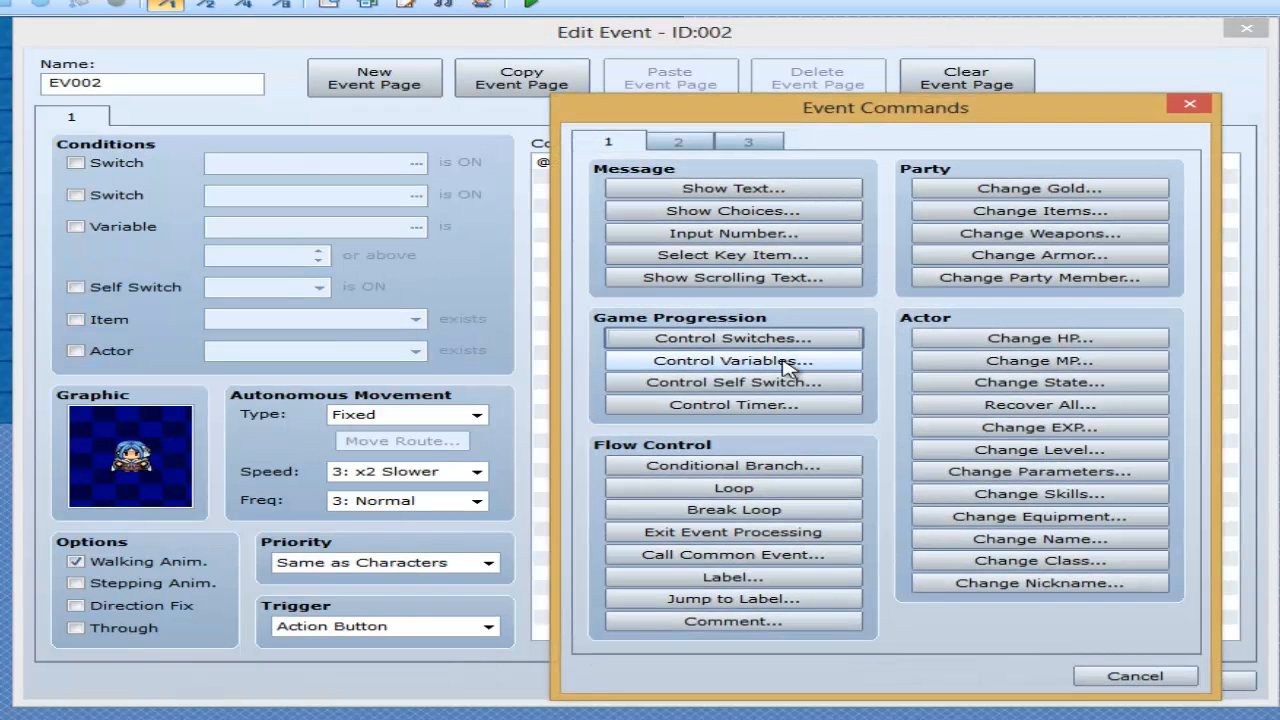
Add a Control Switches command to EV002 setting 0001:Lock Equip OFF, and close the event
left_click(734, 337)
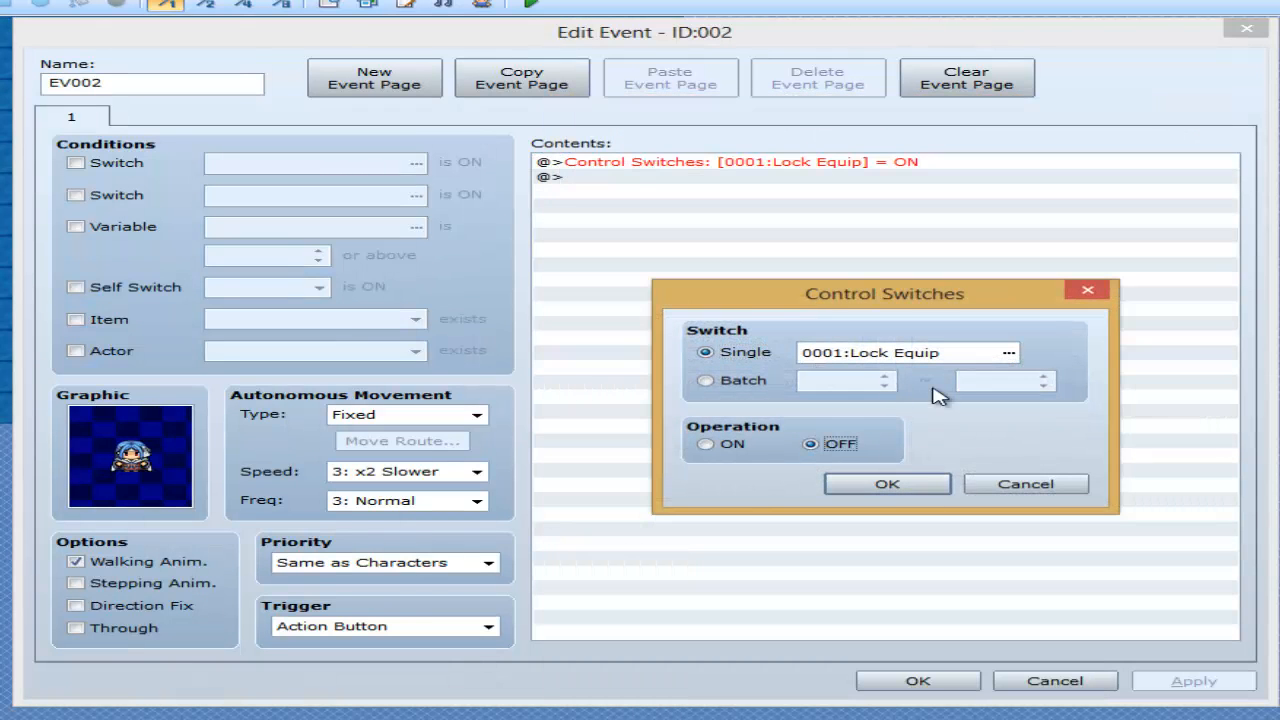
left_click(885, 484)
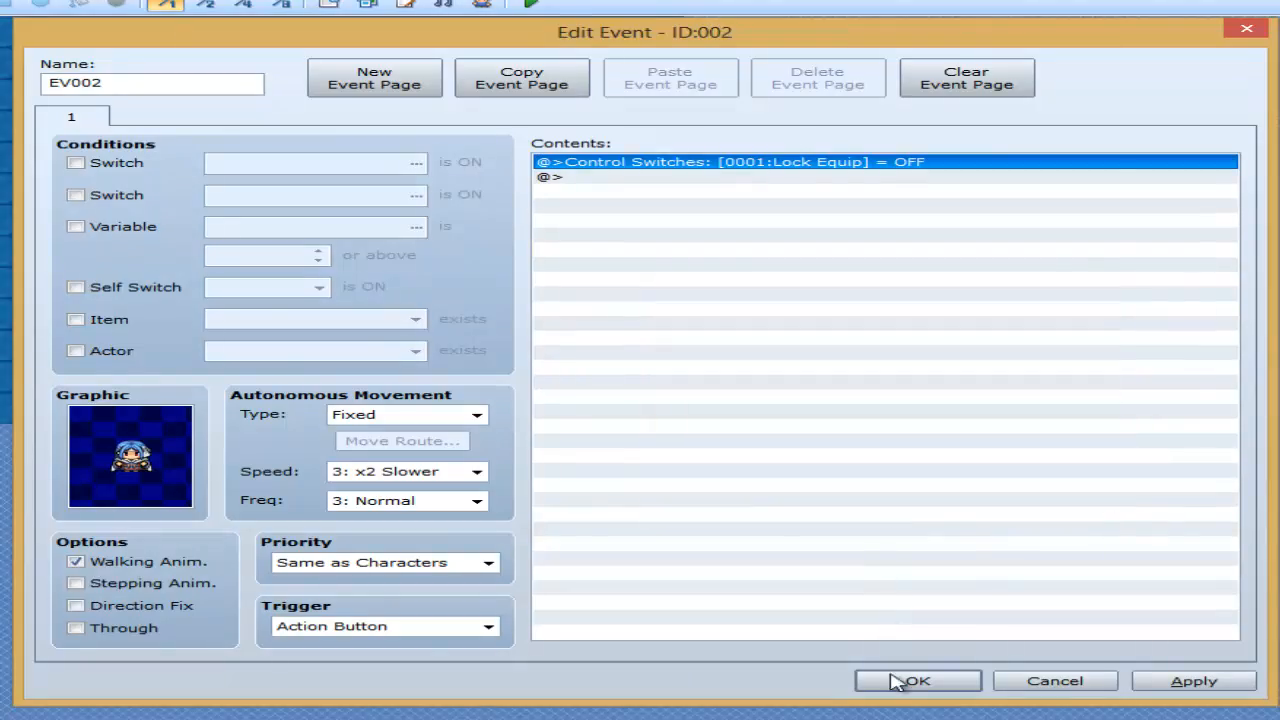
left_click(917, 680)
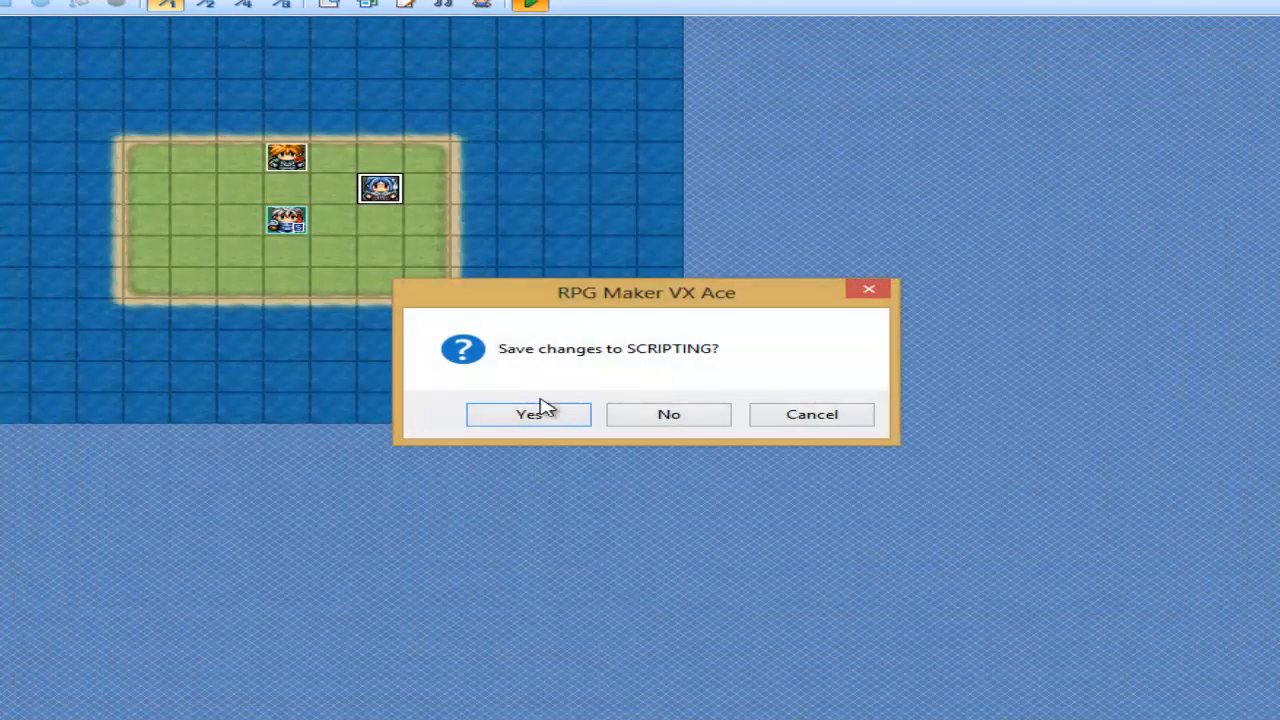
Save the SCRIPTING project and try the in-game Equipment menu in a playtest
left_click(528, 414)
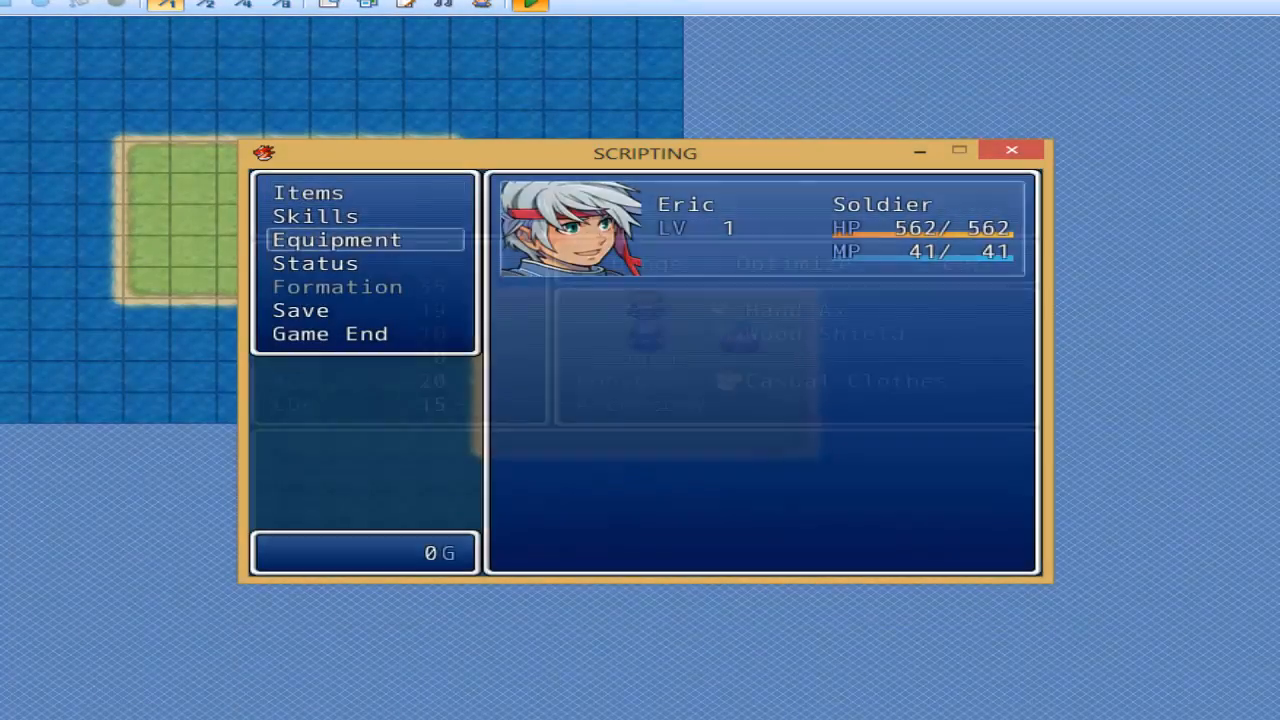
left_click(336, 239)
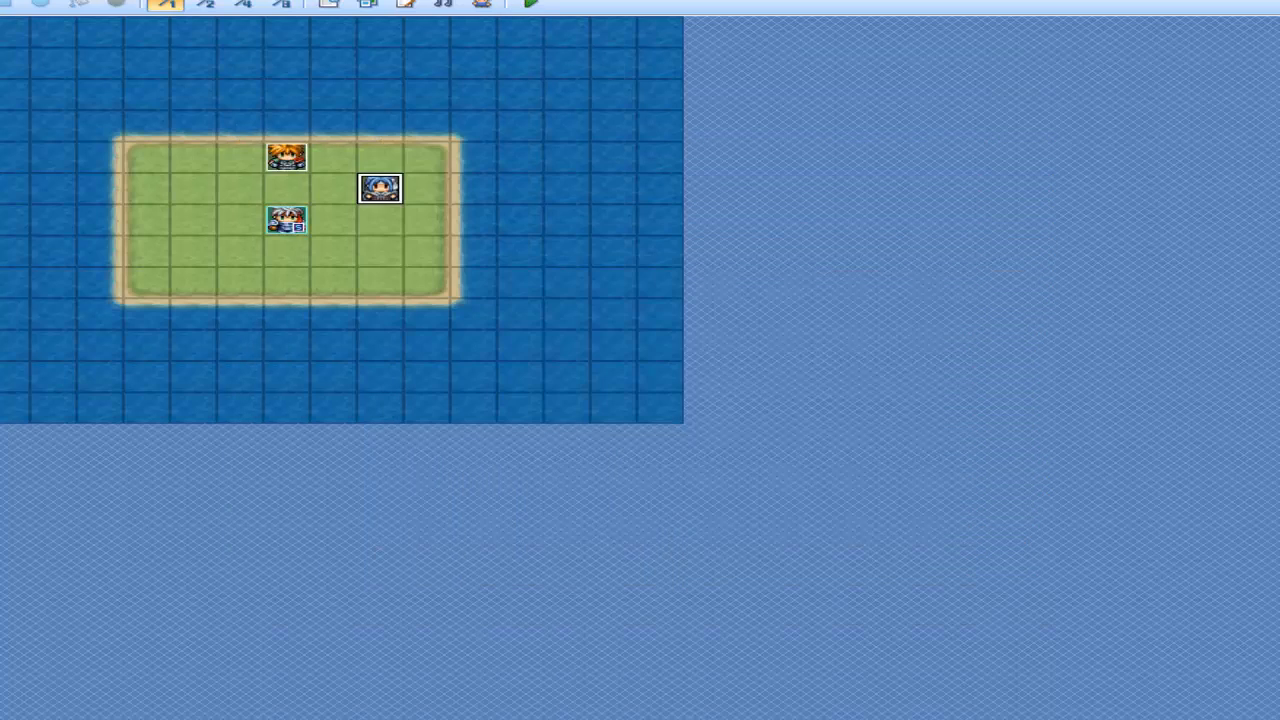
mouse_move(398, 690)
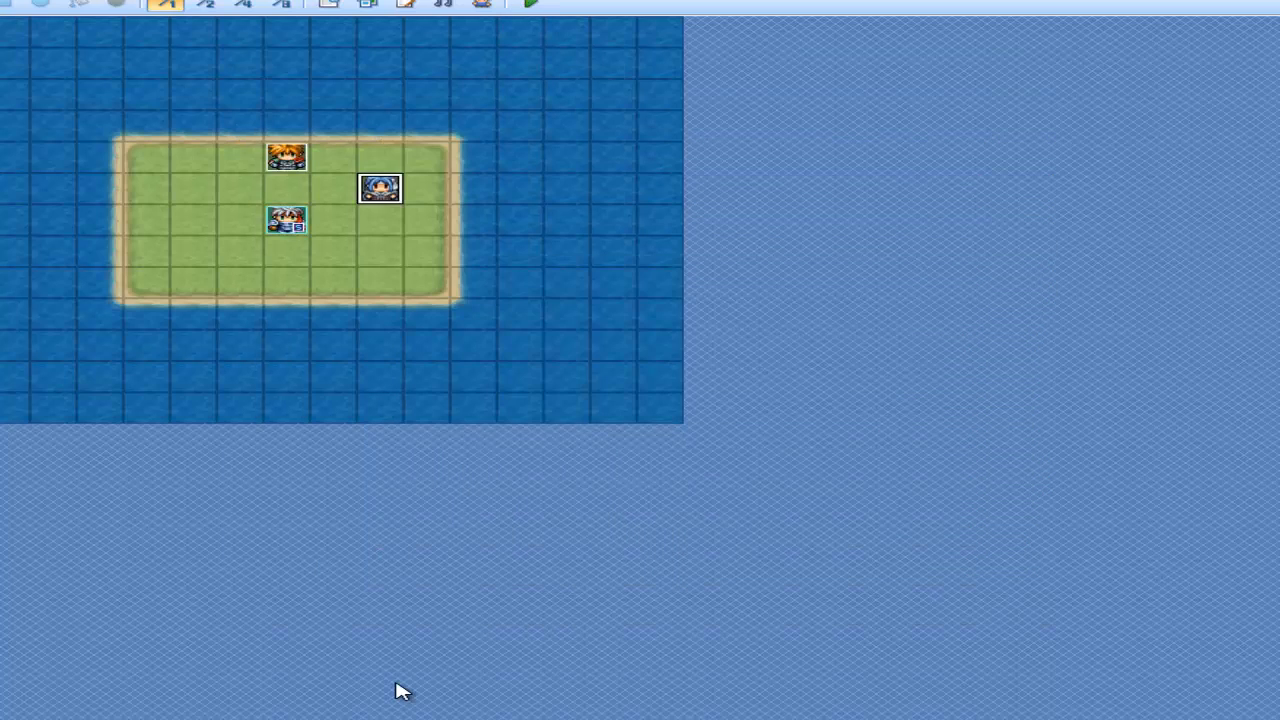
mouse_move(258, 707)
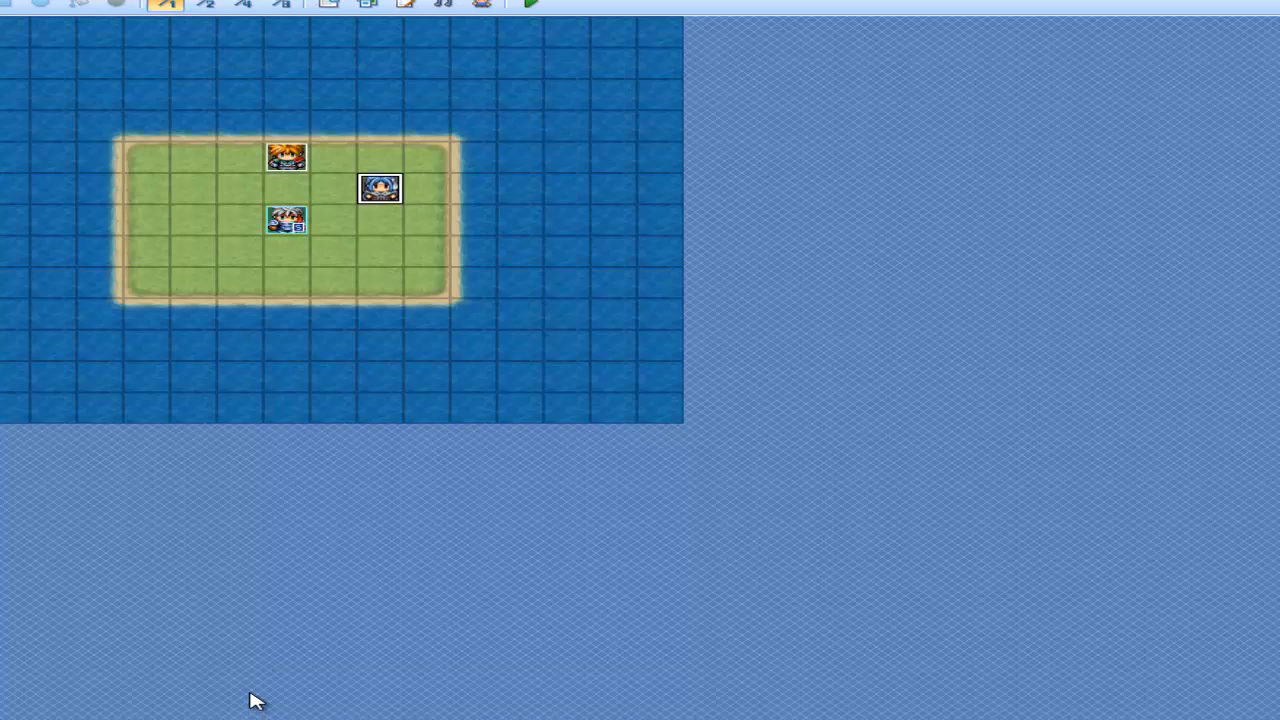
mouse_move(178, 463)
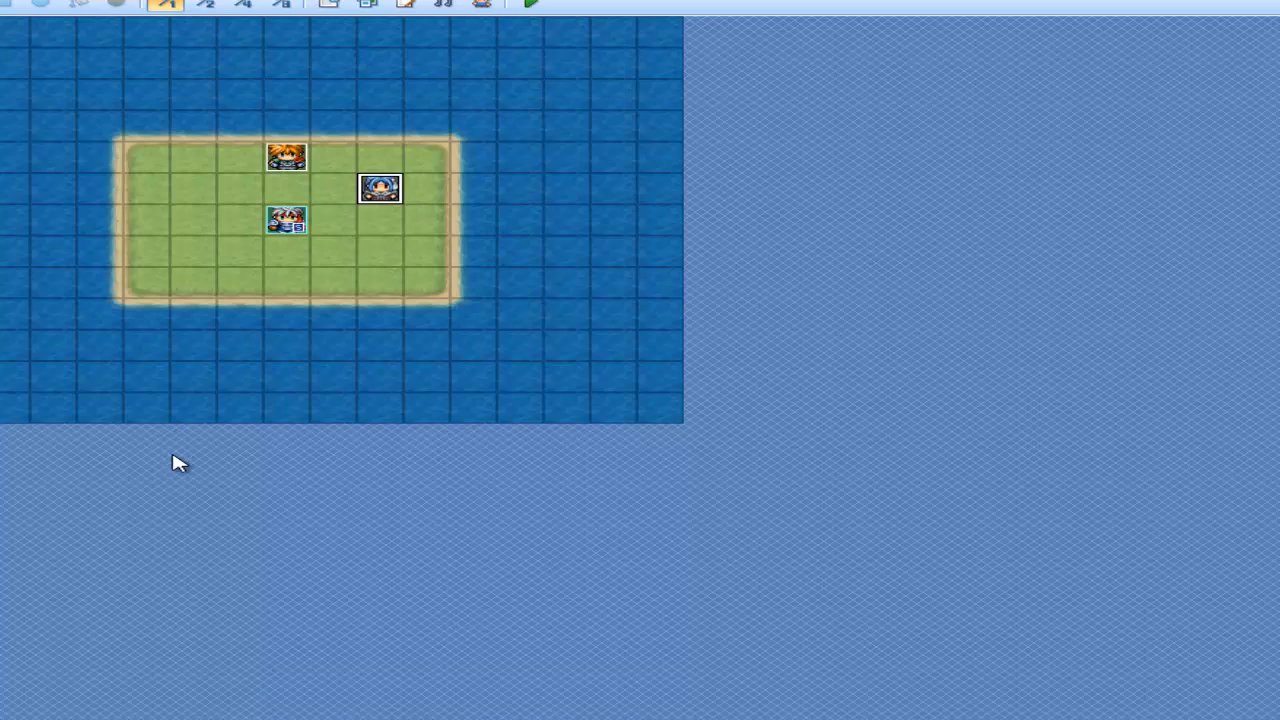